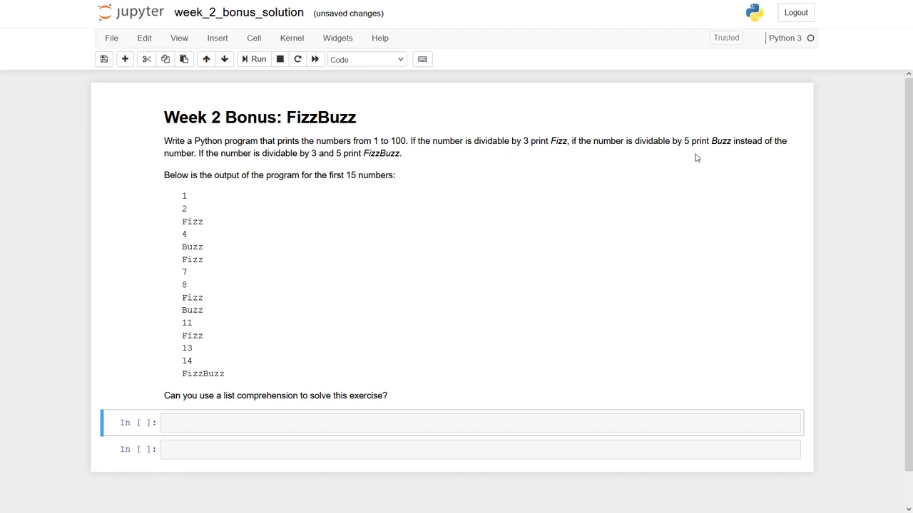
{"action": "mouse_move", "coordinate": [496, 194]}
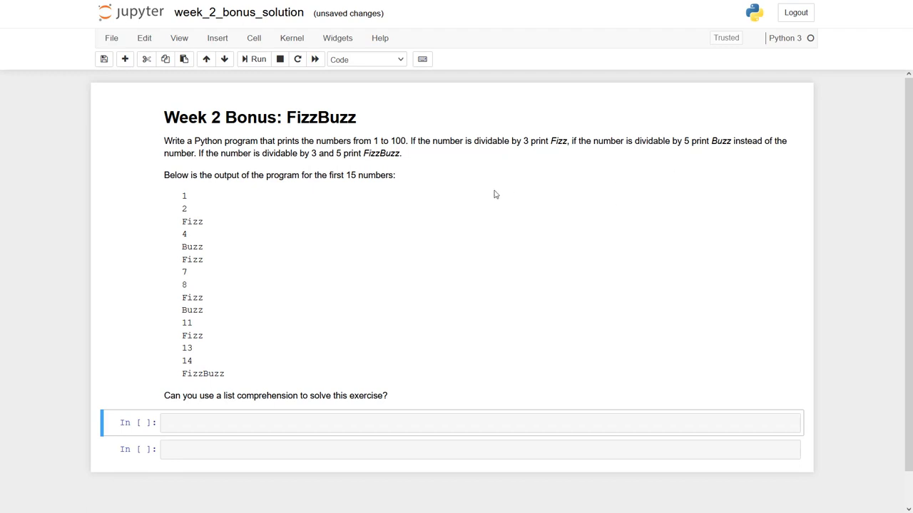
{"action": "mouse_move", "coordinate": [340, 228]}
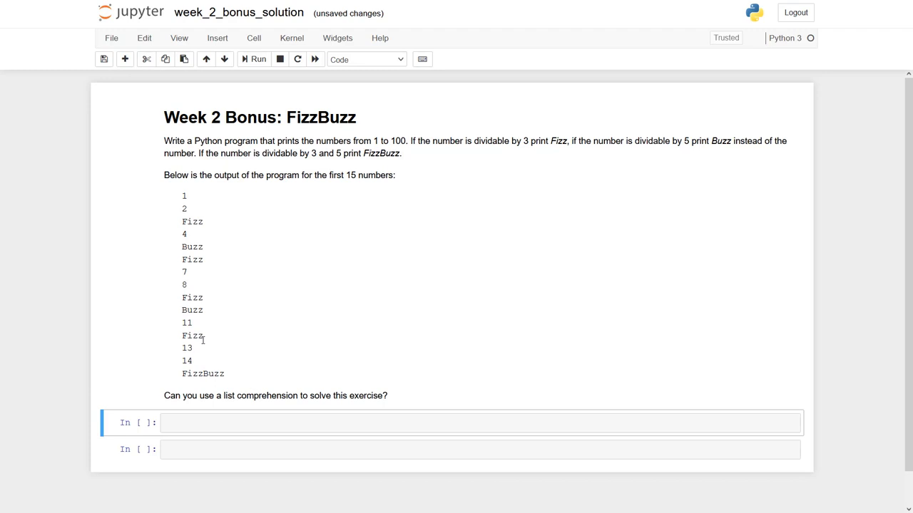
Step: Write a for loop over range(1, 101) that prints i, and run it to list the numbers
{"action": "type", "text": "for i in rang"}
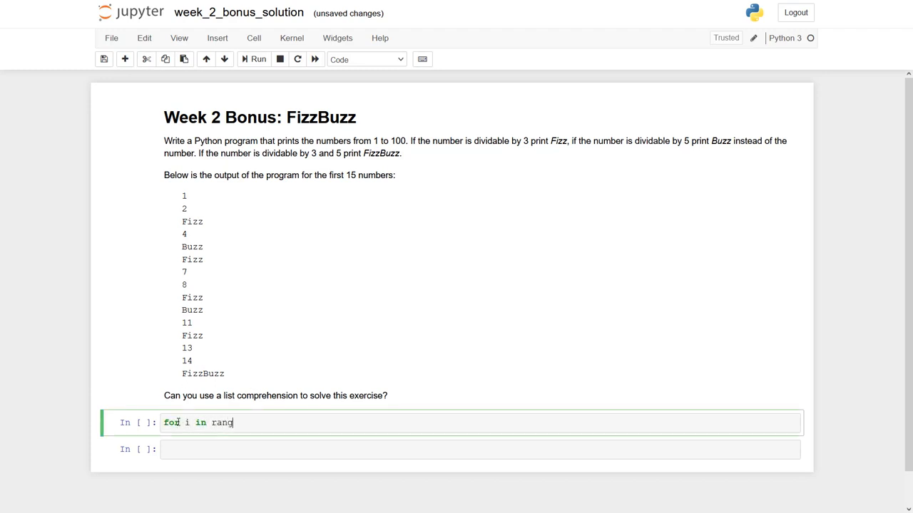
{"action": "type", "text": "e(1)"}
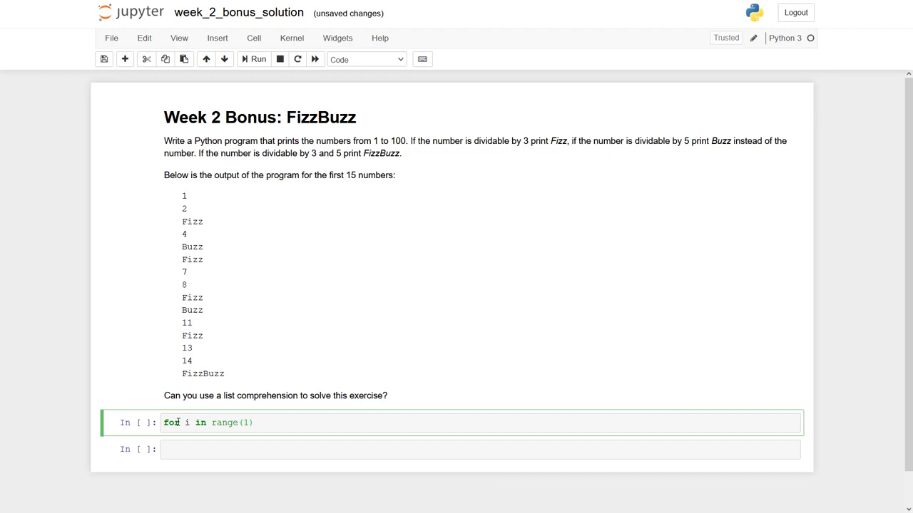
{"action": "type", "text": ","}
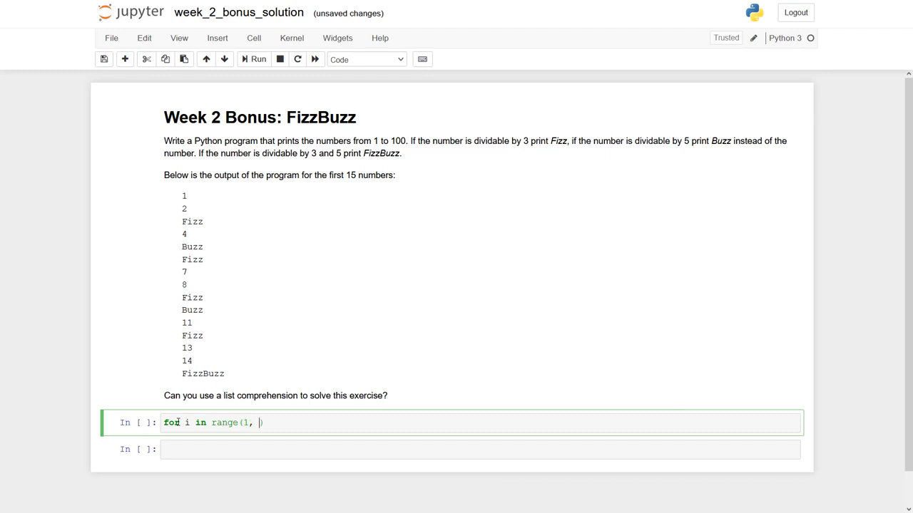
{"action": "type", "text": "101)"}
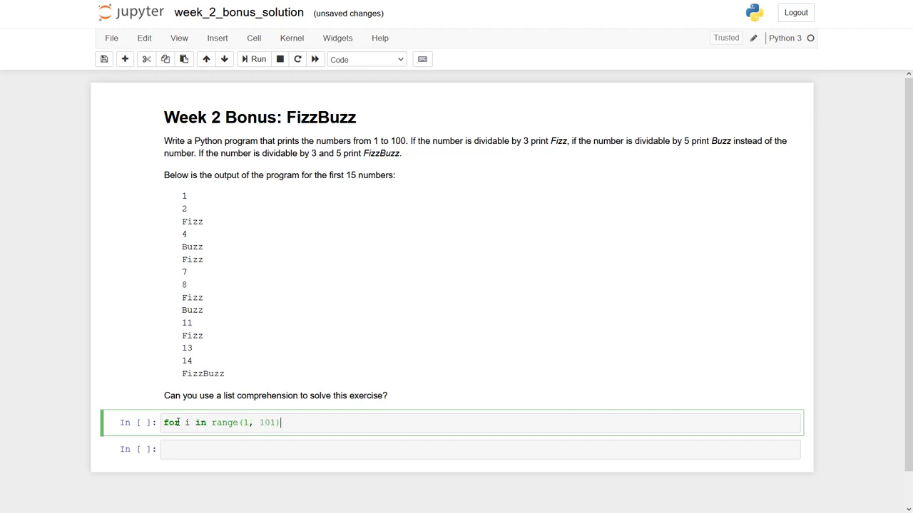
{"action": "type", "text": ":"}
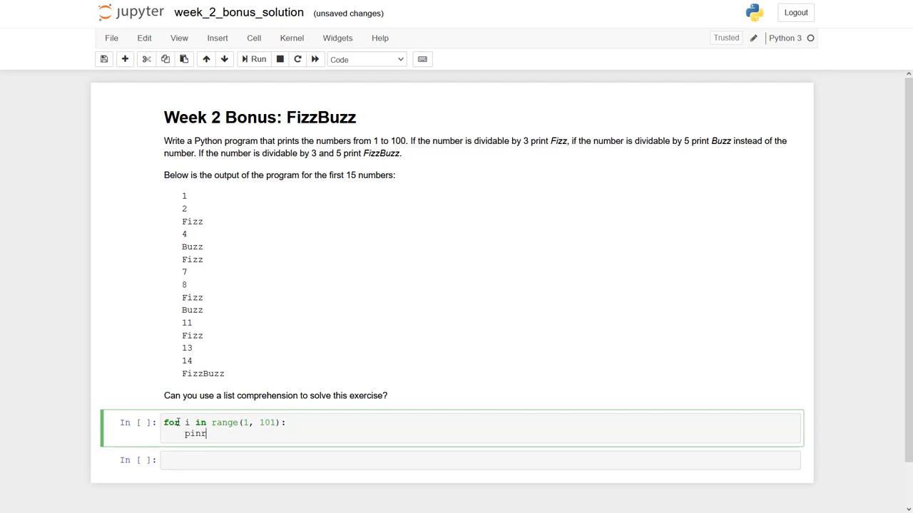
{"action": "type", "text": "rint(i)"}
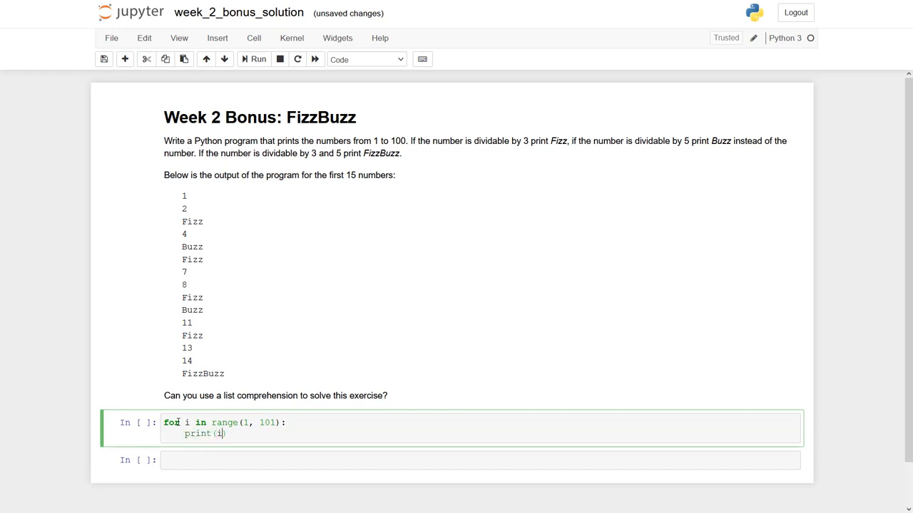
{"action": "left_click", "coordinate": [254, 60]}
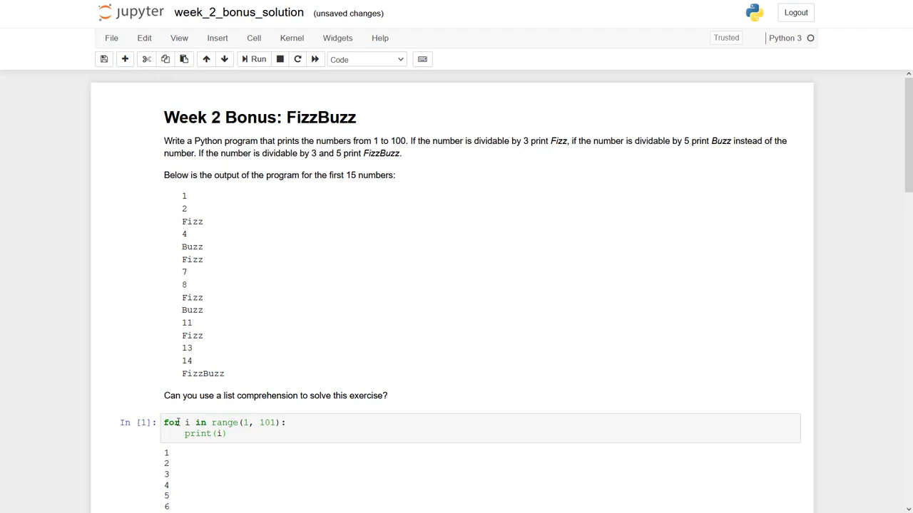
{"action": "scroll", "scroll_direction": "down", "scroll_amount": 3}
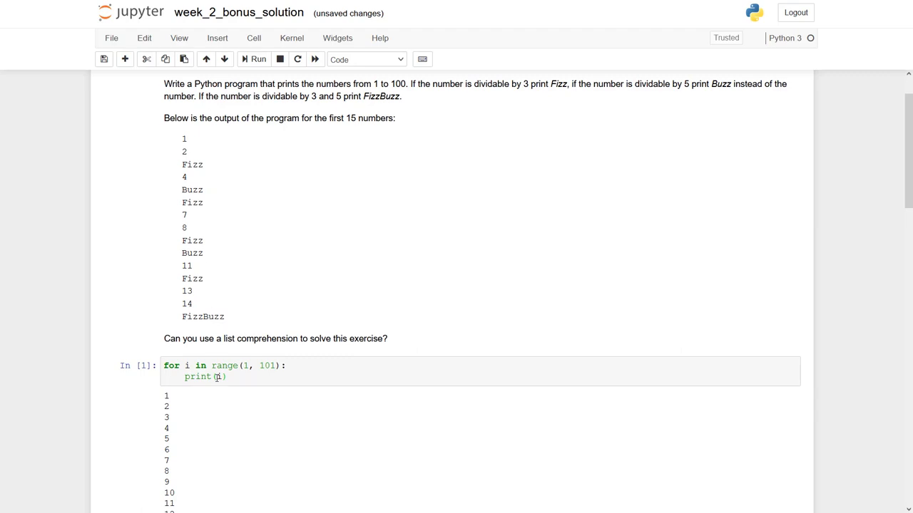
Step: Change the loop body to print "Fizz" when i % 3 == 0, else print i, and rerun
{"action": "left_click", "coordinate": [207, 377]}
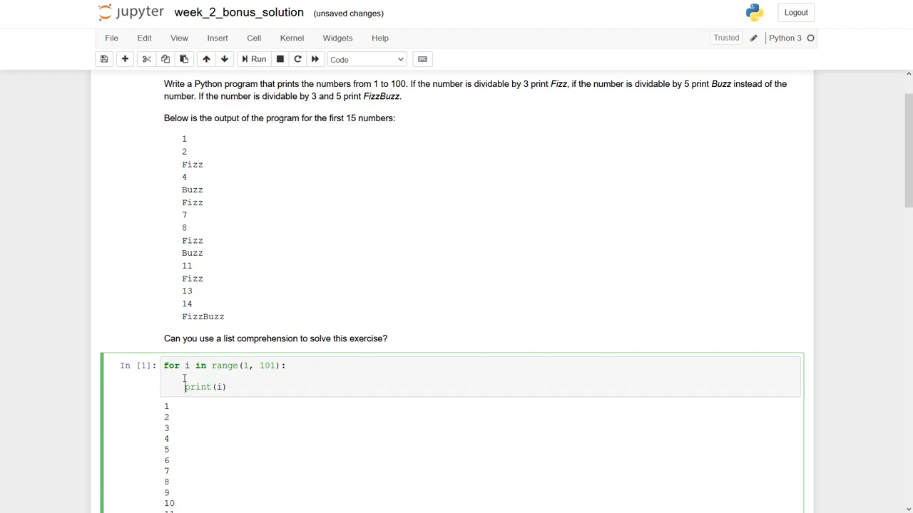
{"action": "type", "text": "if"}
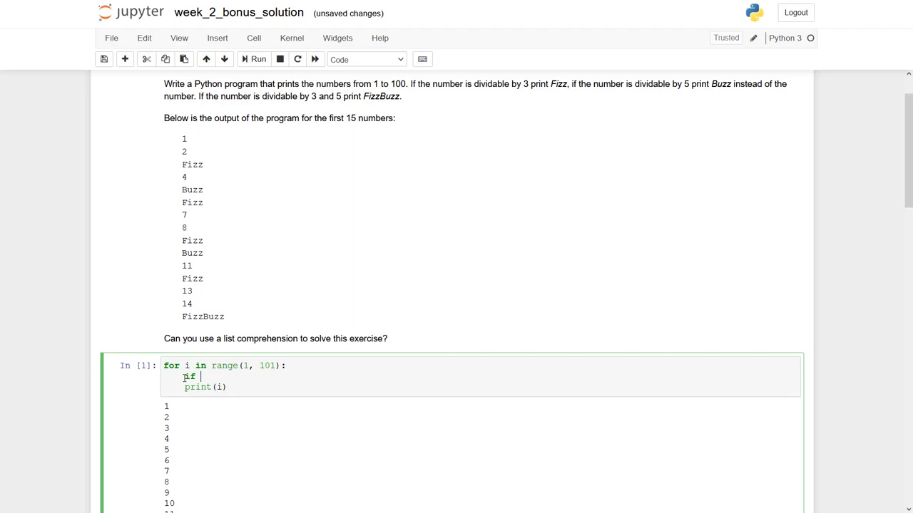
{"action": "type", "text": "i"}
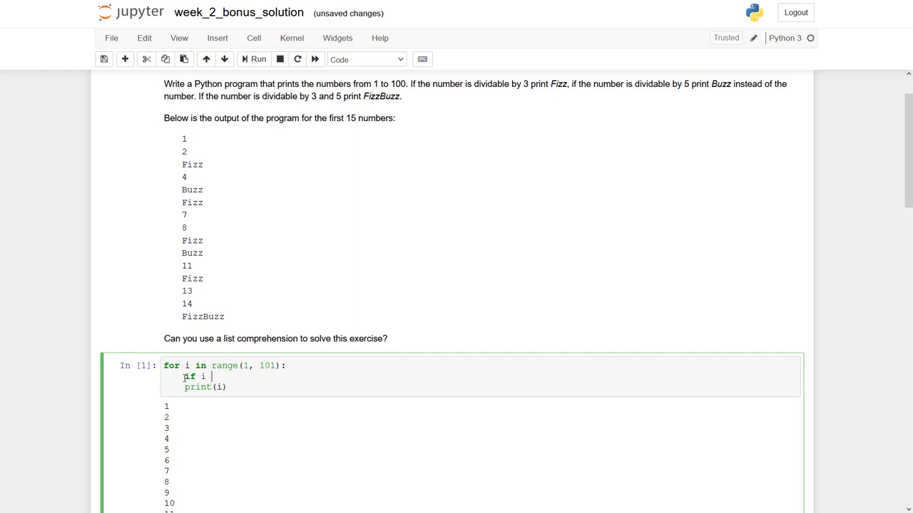
{"action": "type", "text": "% 3 == 0:"}
{"action": "type", "text": "print("}
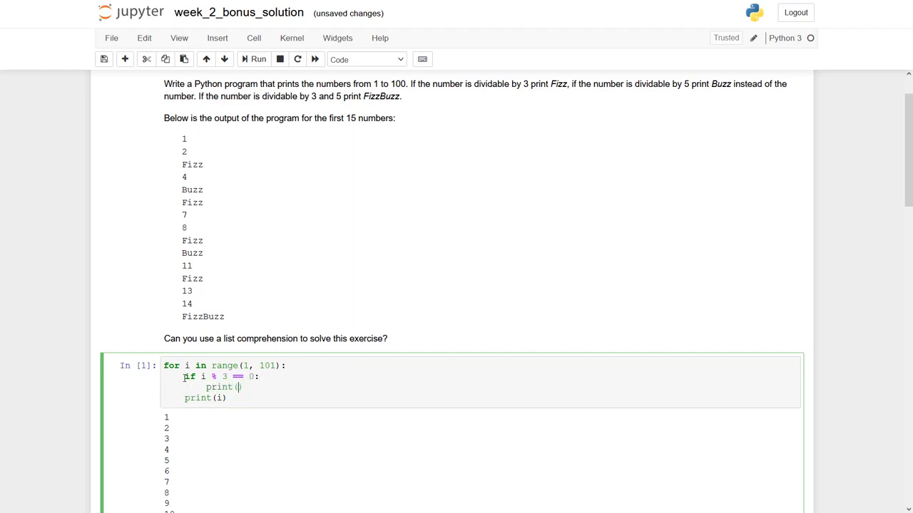
{"action": "type", "text": "Fizz\""}
{"action": "type", "text": "p"}
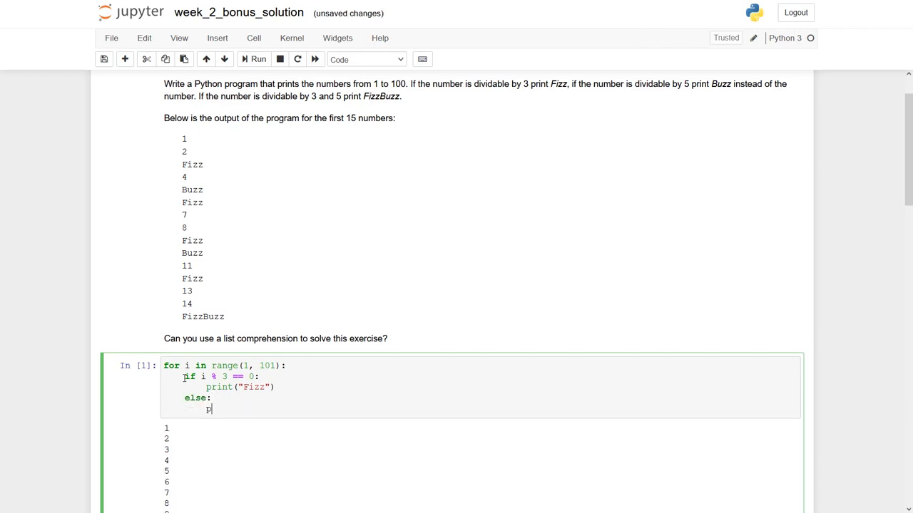
{"action": "type", "text": "rint(i)"}
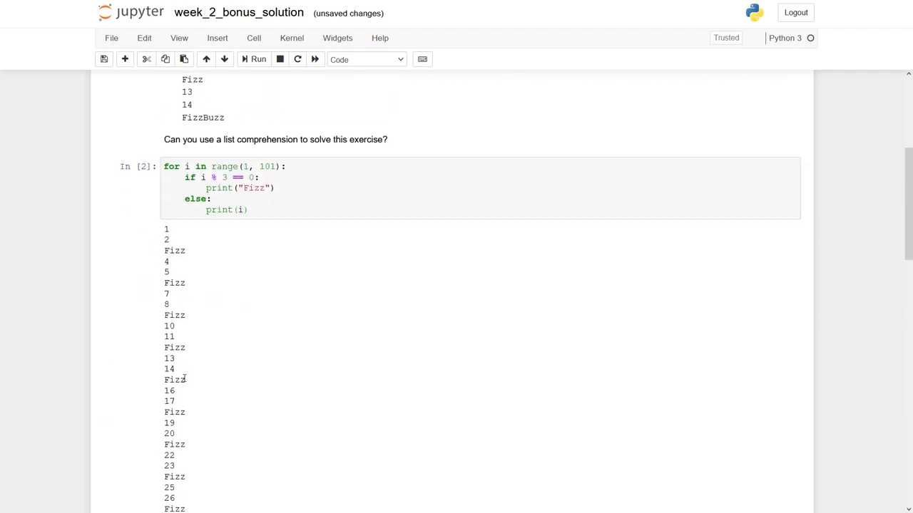
{"action": "scroll", "scroll_direction": "up", "scroll_amount": 3}
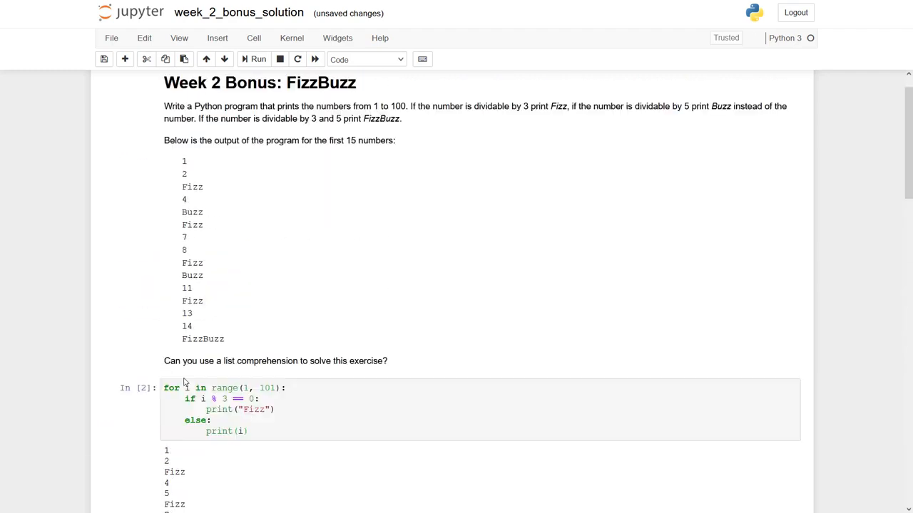
Step: Add an elif i % 5 == 0 branch printing "Buzz" between the if and else, and rerun
{"action": "scroll", "scroll_direction": "down", "scroll_amount": 3}
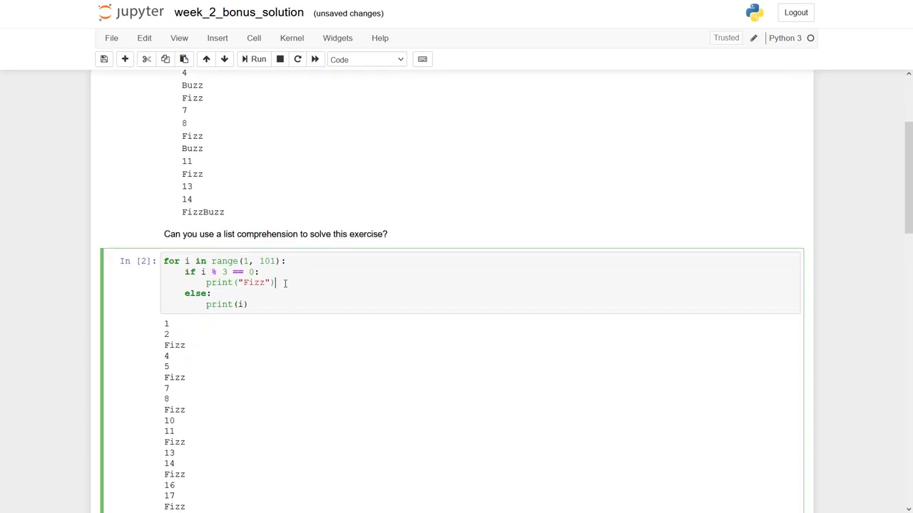
{"action": "type", "text": "if"}
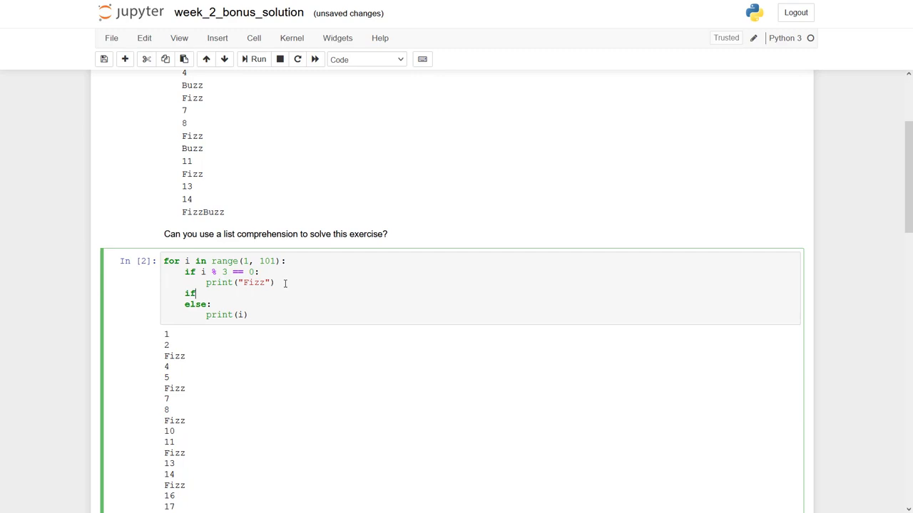
{"action": "type", "text": "i"}
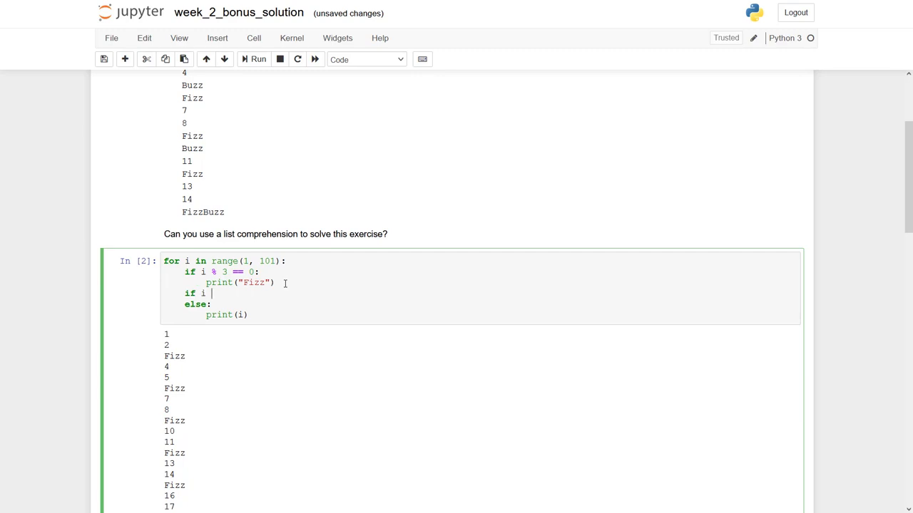
{"action": "type", "text": "%"}
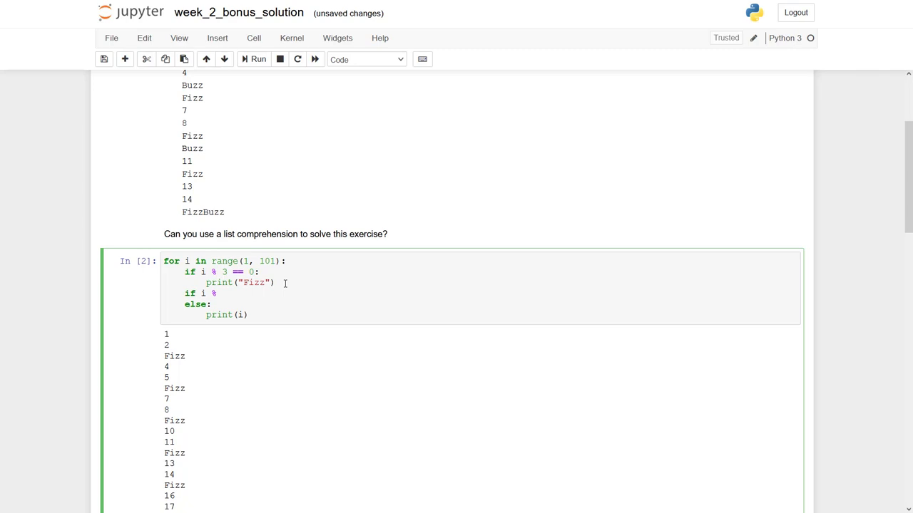
{"action": "type", "text": "5 == 0:"}
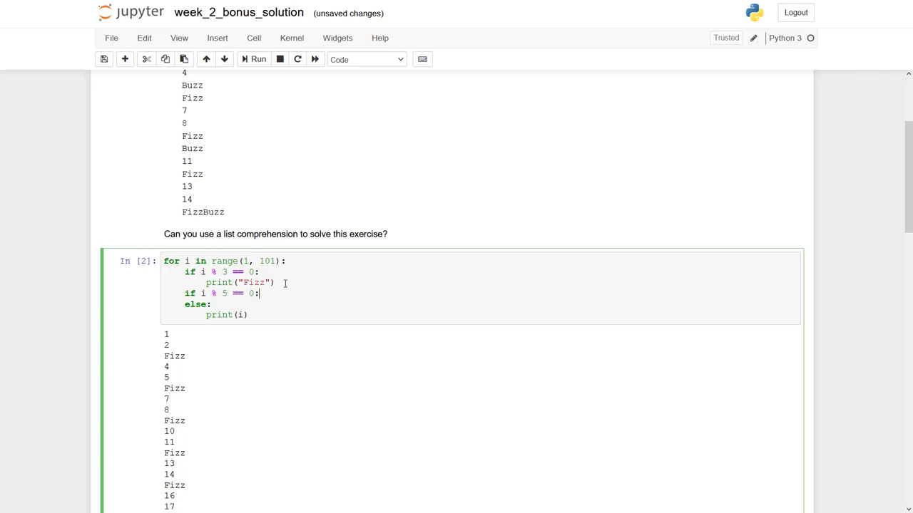
{"action": "type", "text": "print()"}
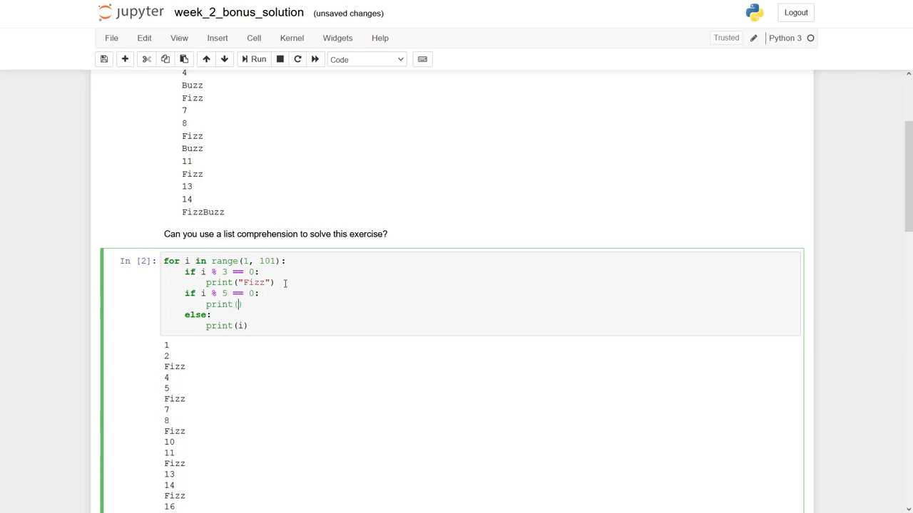
{"action": "type", "text": "\"Bu"}
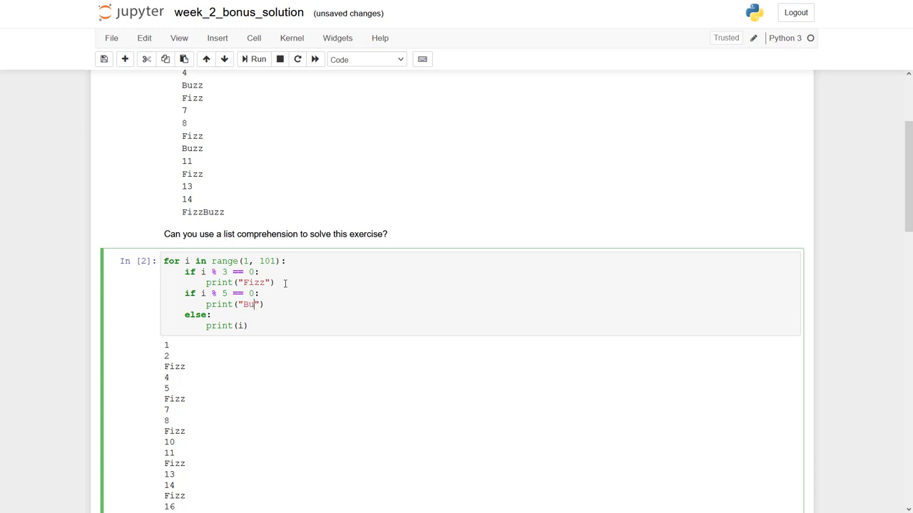
{"action": "type", "text": "zz"}
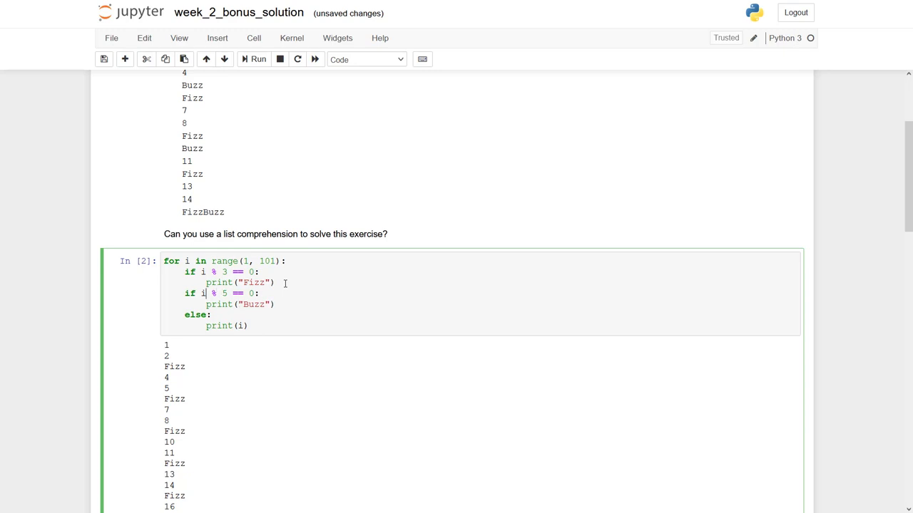
{"action": "type", "text": "elif"}
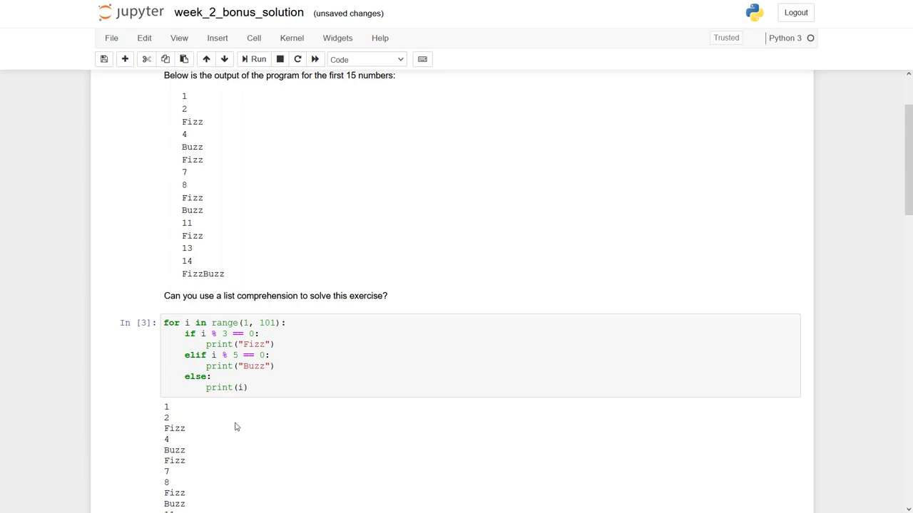
{"action": "scroll", "scroll_direction": "down", "scroll_amount": 3}
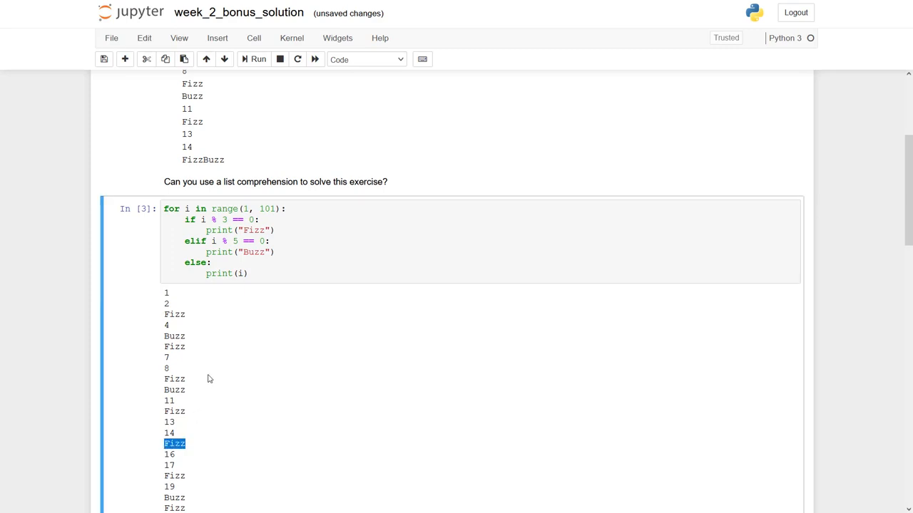
{"action": "mouse_move", "coordinate": [222, 87]}
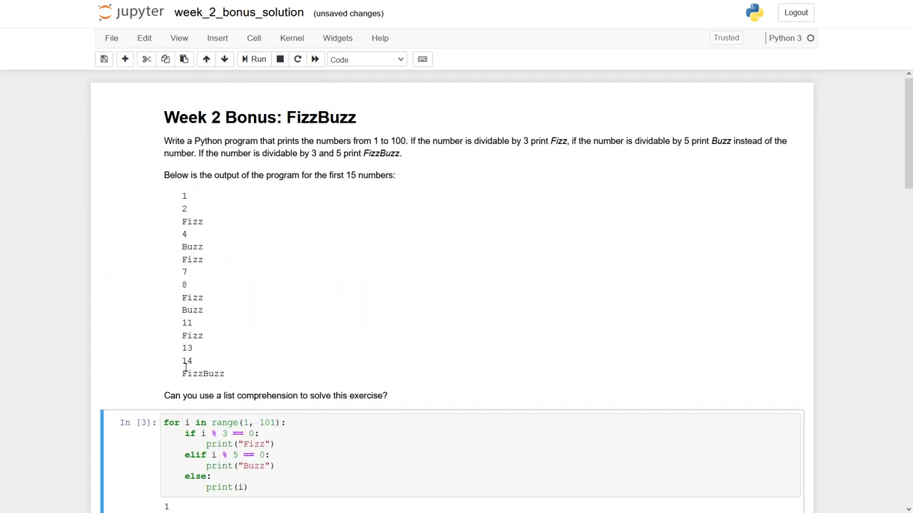
Step: Nest an if i % 5 == 0 check on a new line under the divisible-by-3 branch
{"action": "scroll", "scroll_direction": "down", "scroll_amount": 3}
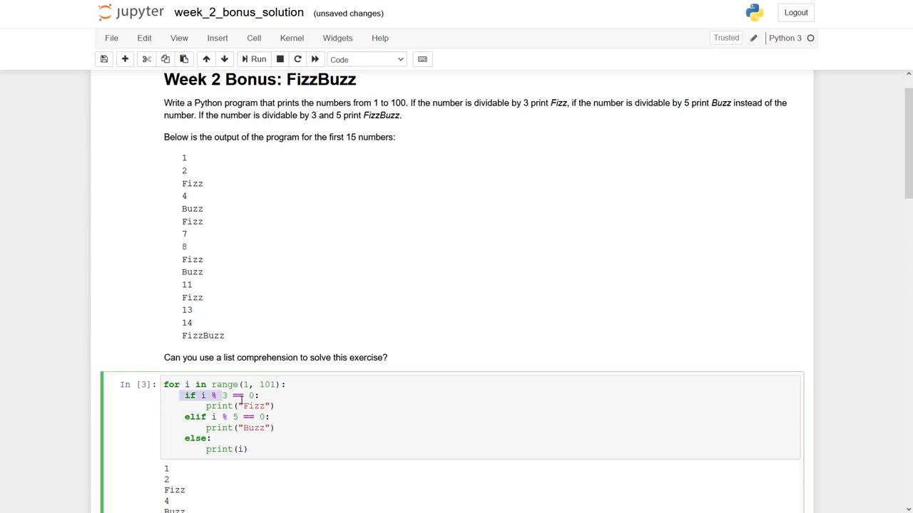
{"action": "left_click_drag", "start_coordinate": [183, 396], "coordinate": [281, 406]}
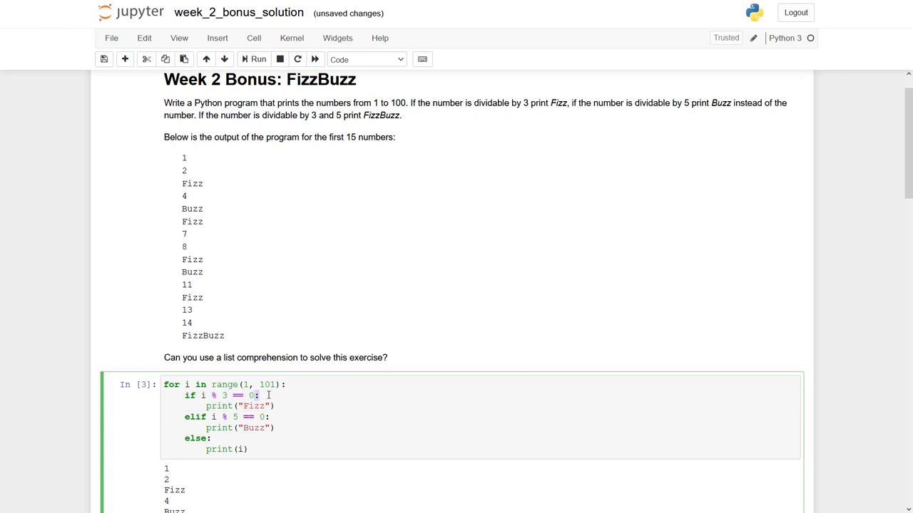
{"action": "key", "text": "enter"}
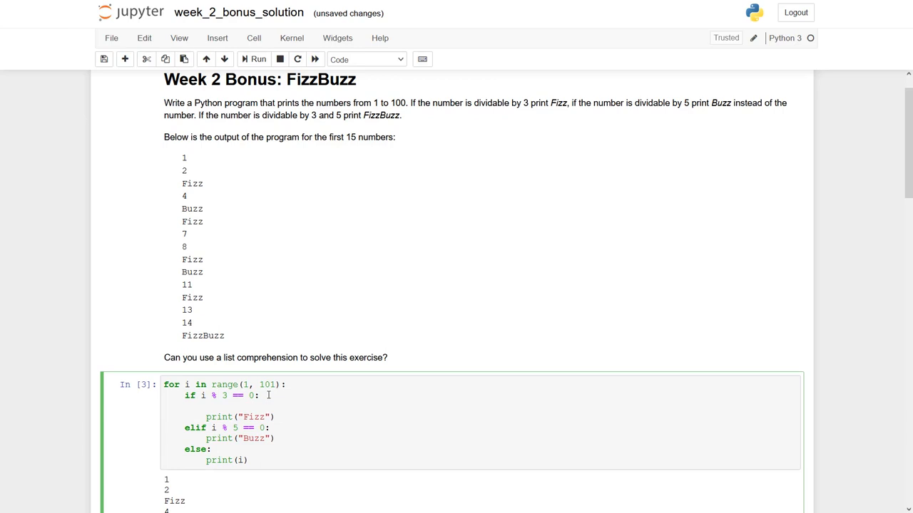
{"action": "type", "text": "if"}
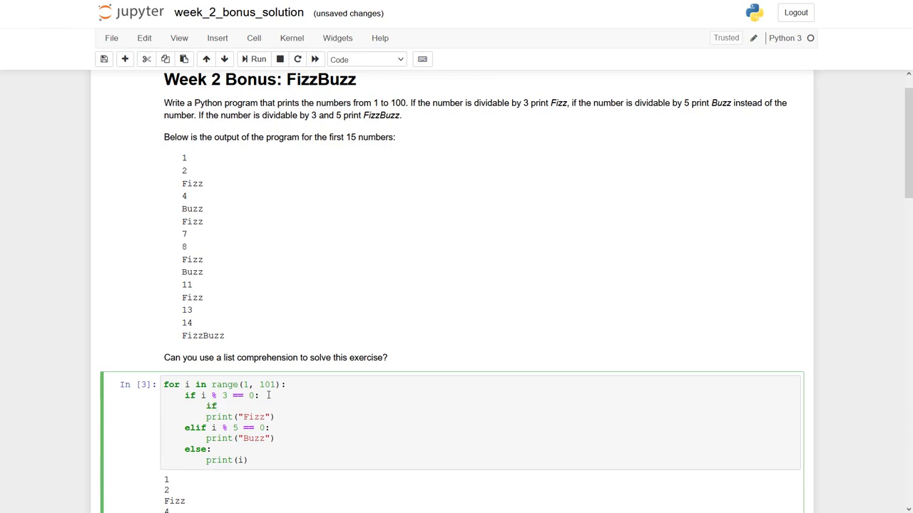
{"action": "type", "text": "i %"}
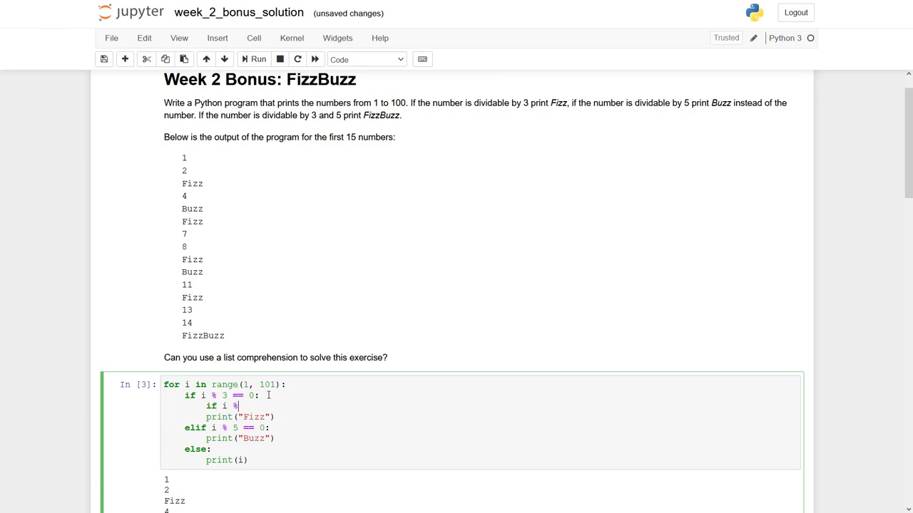
{"action": "type", "text": "5 ="}
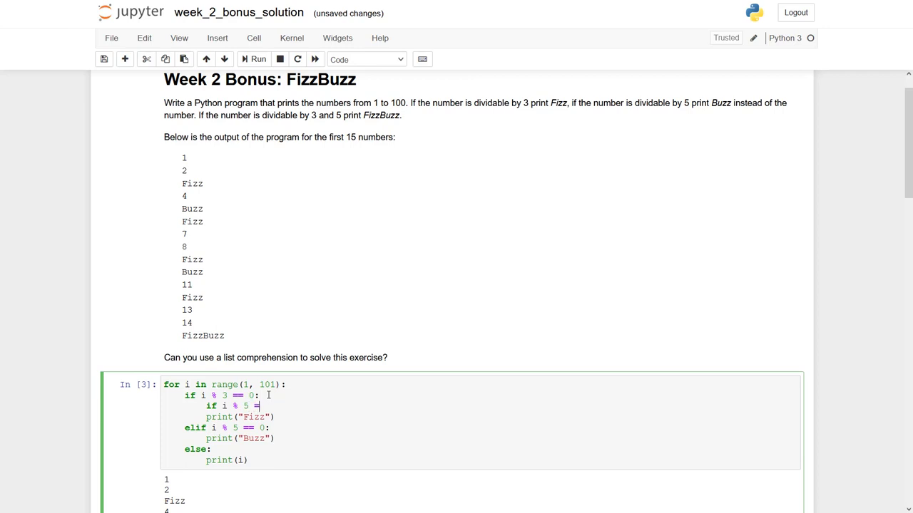
{"action": "type", "text": "= ="}
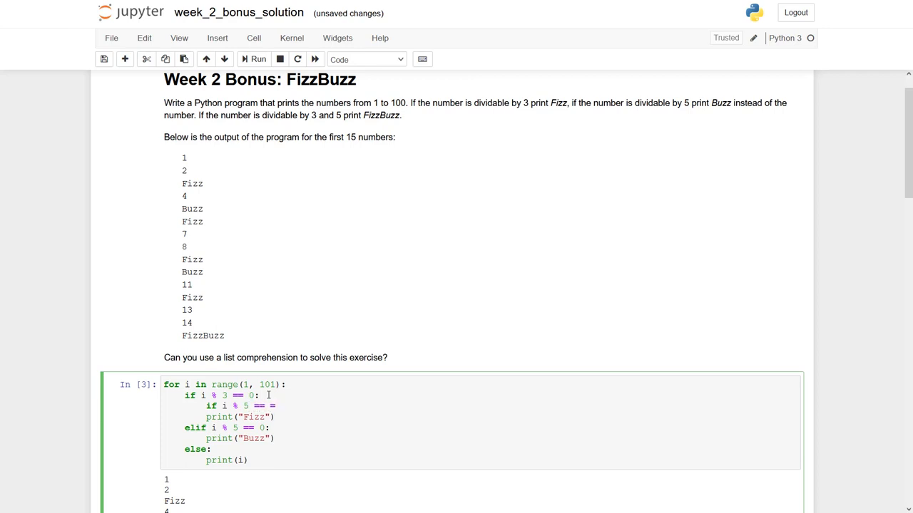
{"action": "type", "text": "0:"}
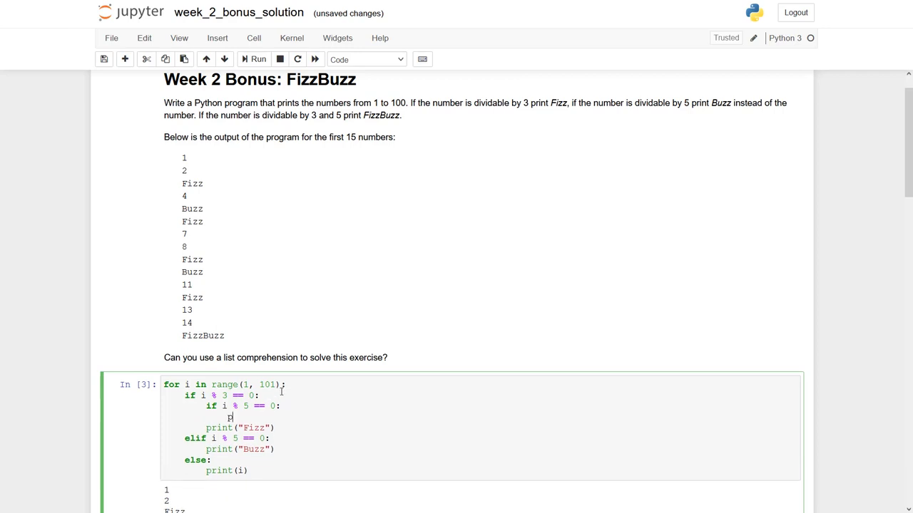
Step: Have the nested check print "FizzBuzz", with an else printing "Fizz", and rerun
{"action": "type", "text": "print(\"F\")"}
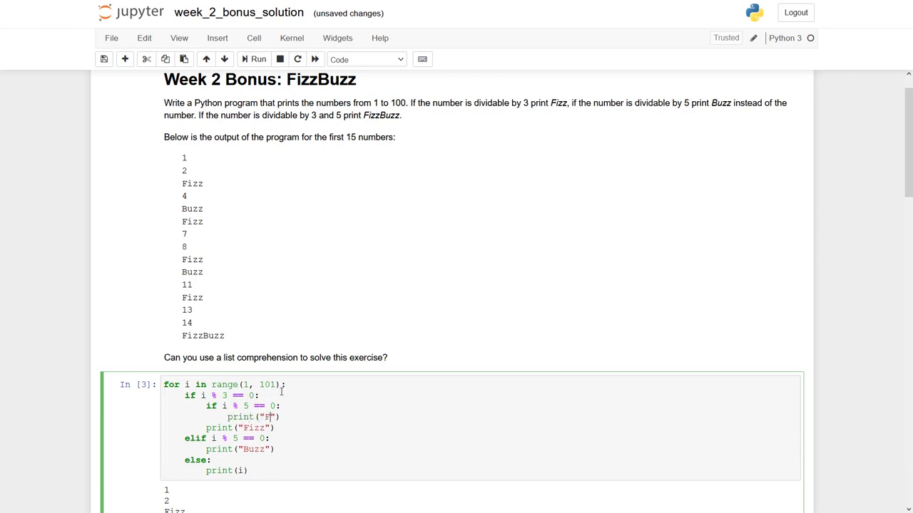
{"action": "type", "text": "izzBuzz"}
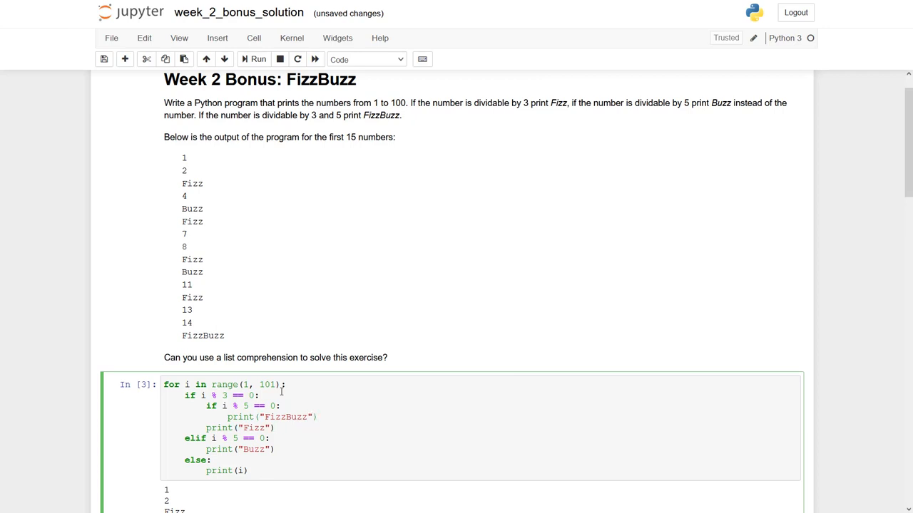
{"action": "type", "text": "el"}
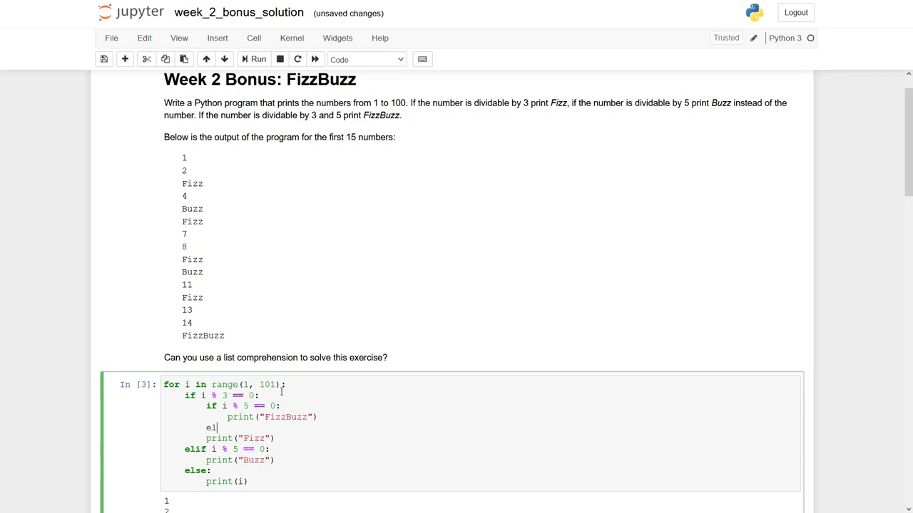
{"action": "type", "text": "se:"}
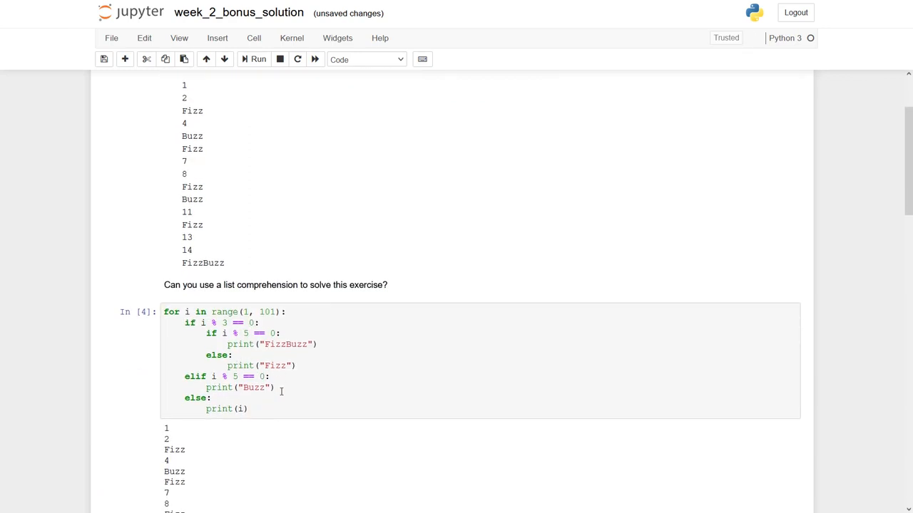
Step: Scroll through the FizzBuzz output down to 100, ending in Fizz, Buzz
{"action": "scroll", "scroll_direction": "down", "scroll_amount": 3}
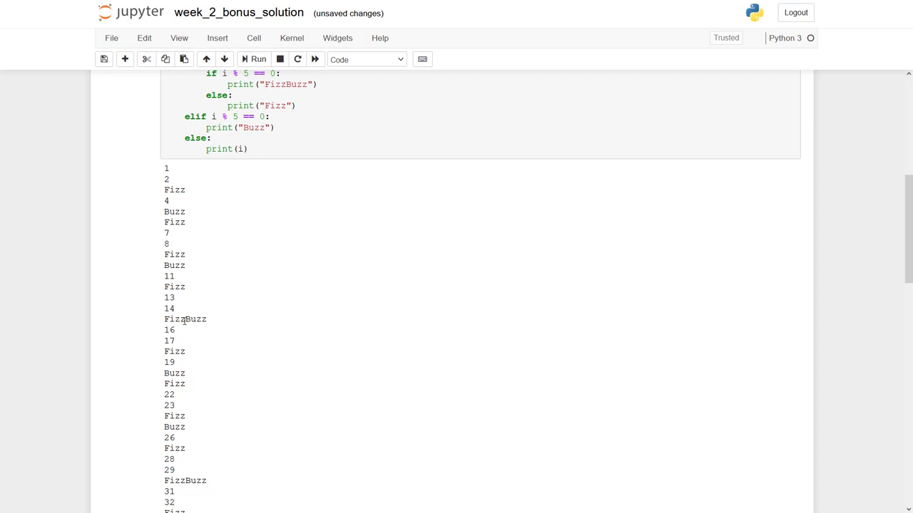
{"action": "scroll", "scroll_direction": "down", "scroll_amount": 3}
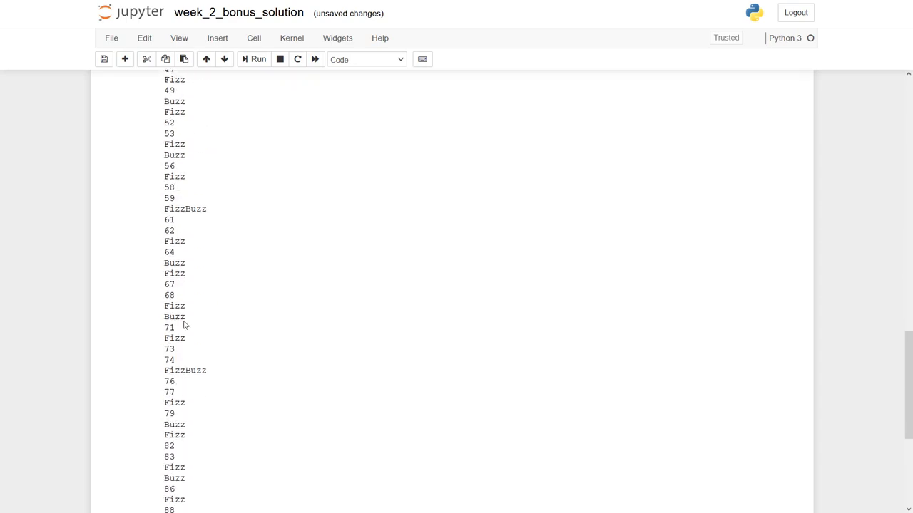
{"action": "scroll", "scroll_direction": "down", "scroll_amount": 3}
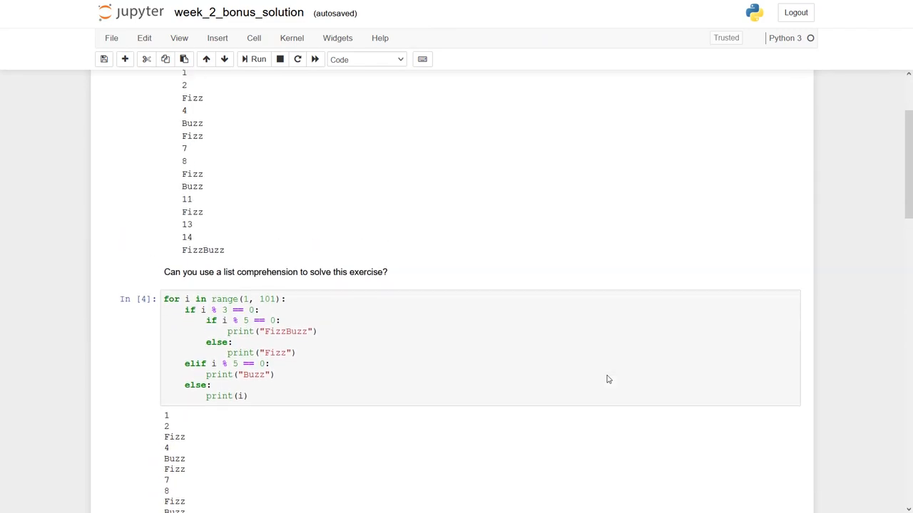
{"action": "scroll", "scroll_direction": "down", "scroll_amount": 3}
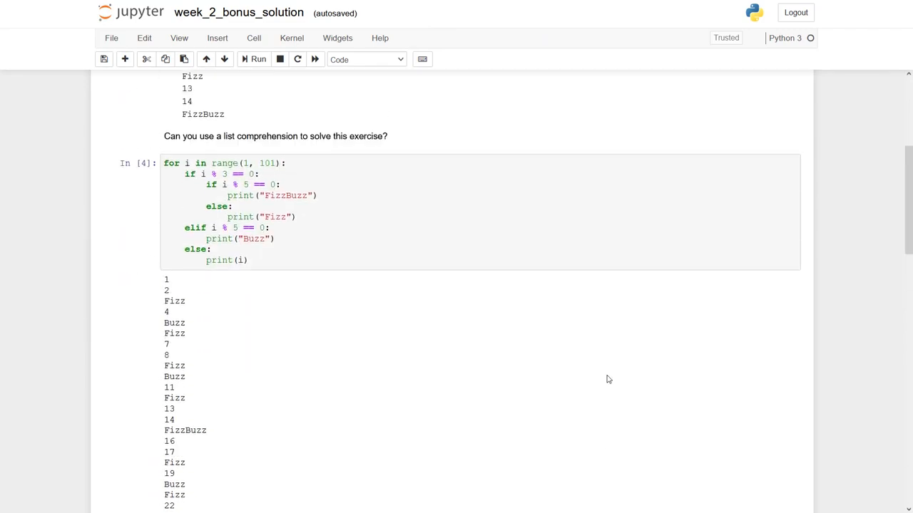
{"action": "scroll", "scroll_direction": "down", "scroll_amount": 3}
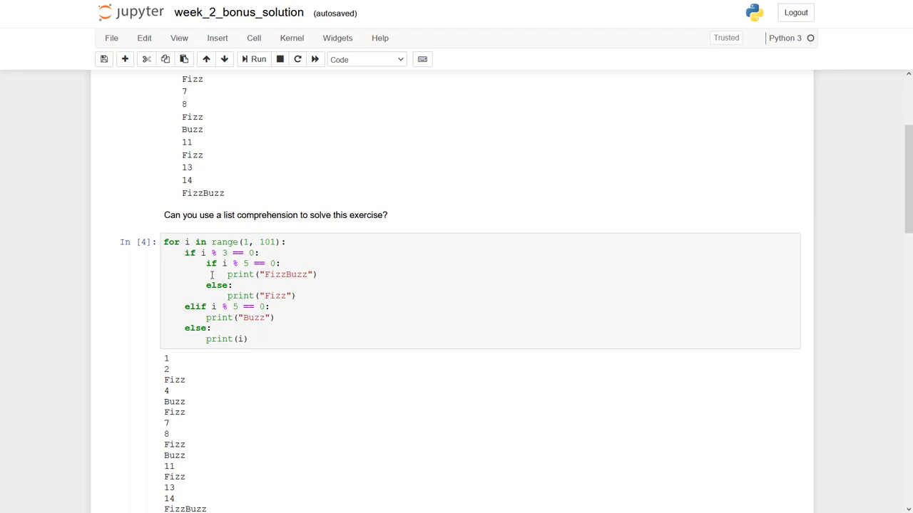
{"action": "scroll", "scroll_direction": "down", "scroll_amount": 3}
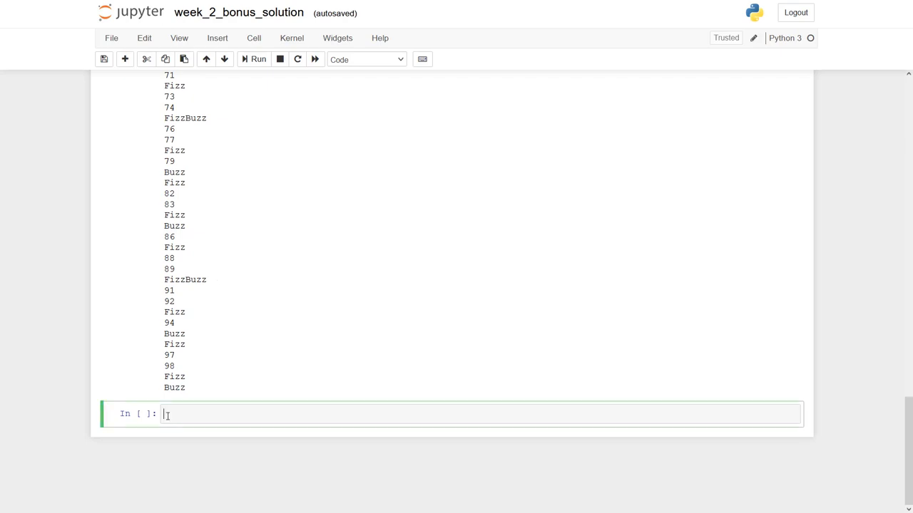
Step: In the new cell, loop over range(1, 101) with the condition i % 3 == 0 and i % 5 == 0
{"action": "type", "text": "for i i"}
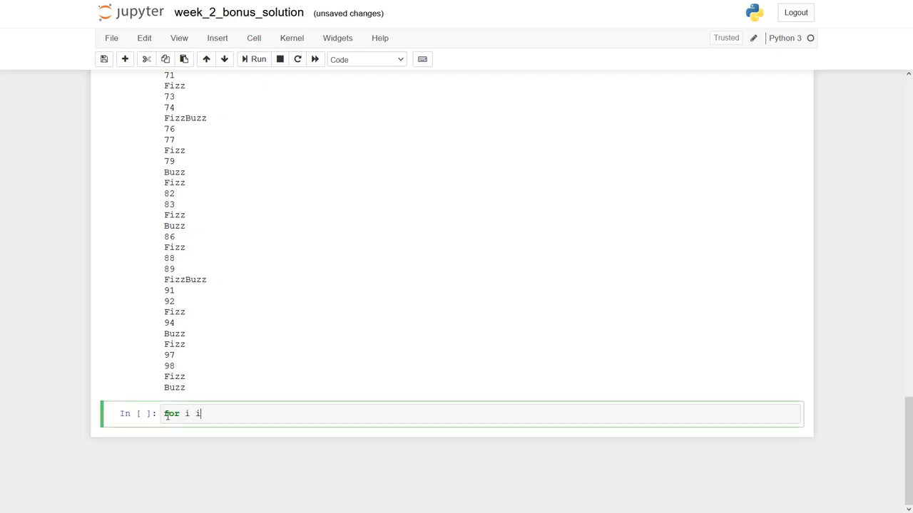
{"action": "type", "text": "n range"}
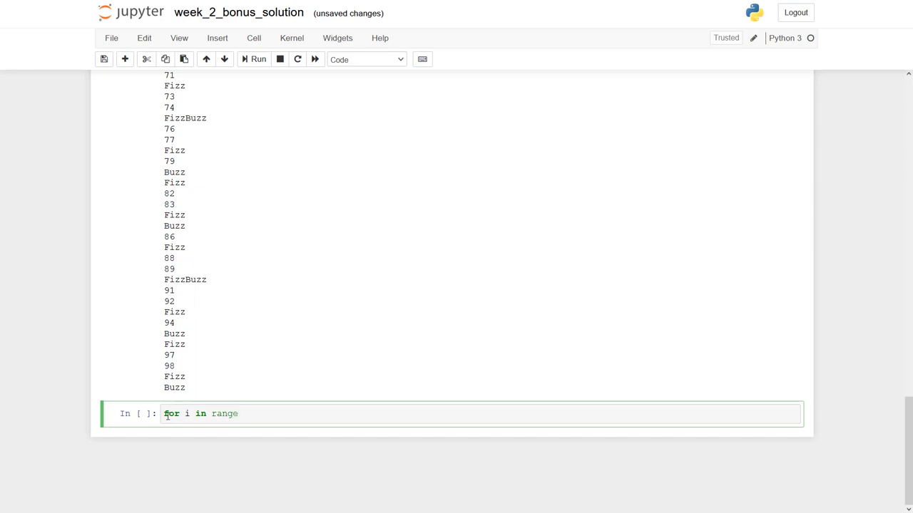
{"action": "type", "text": "(1)"}
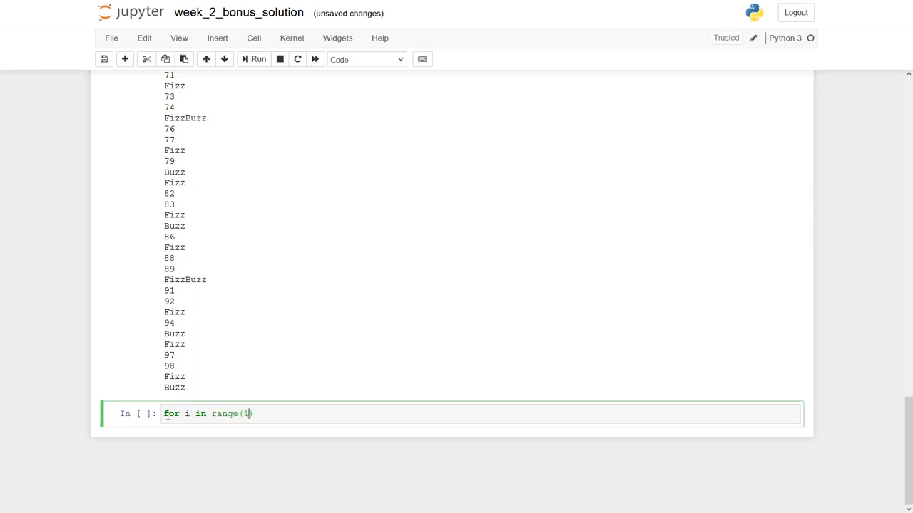
{"action": "type", "text": ", 101"}
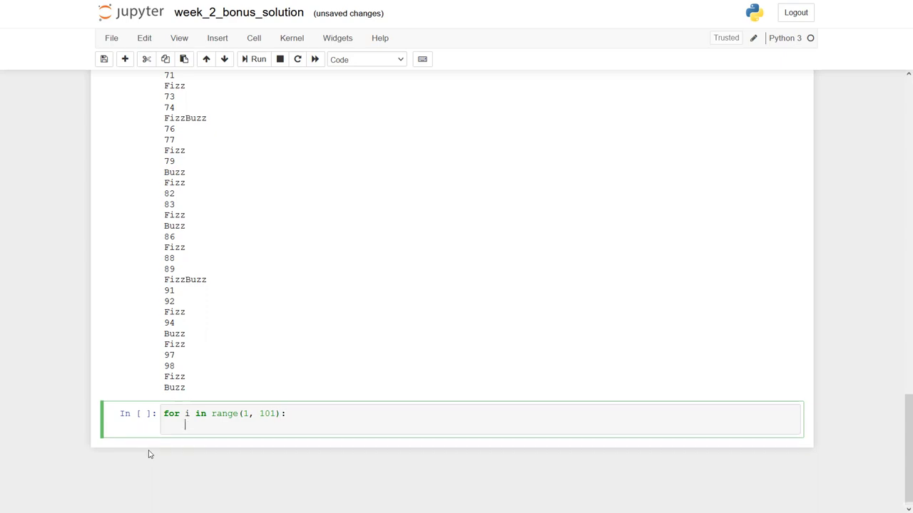
{"action": "type", "text": "if"}
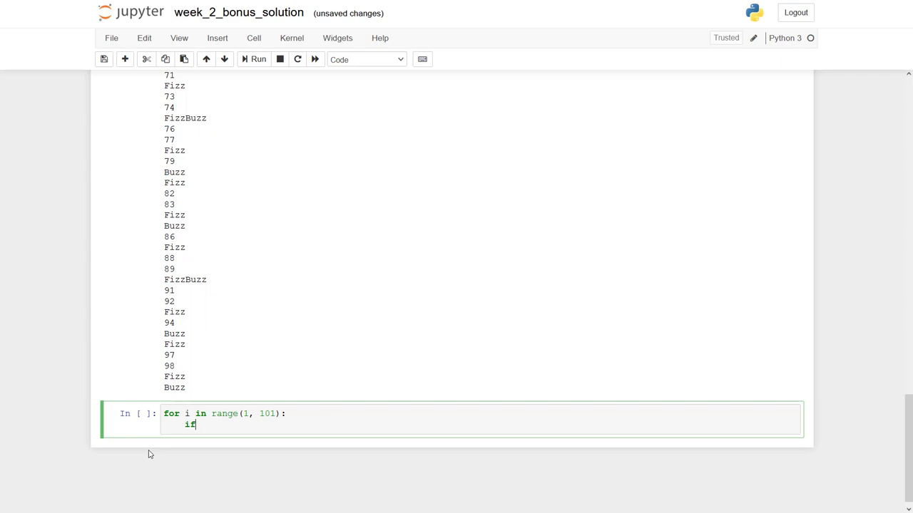
{"action": "type", "text": "i % 3 == 3"}
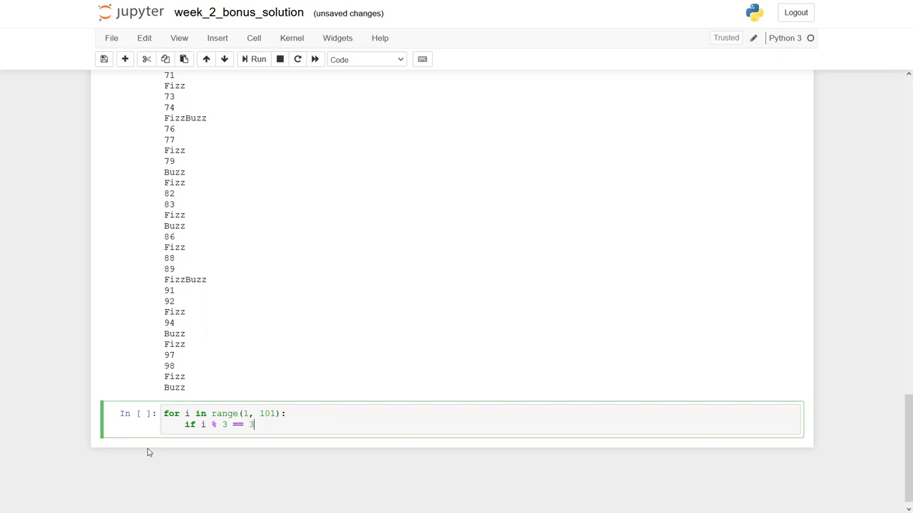
{"action": "type", "text": "0"}
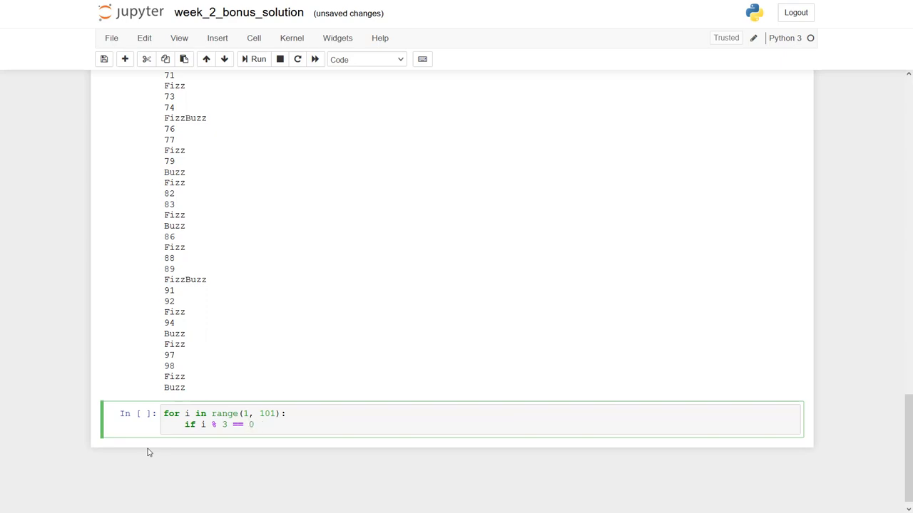
{"action": "type", "text": "and"}
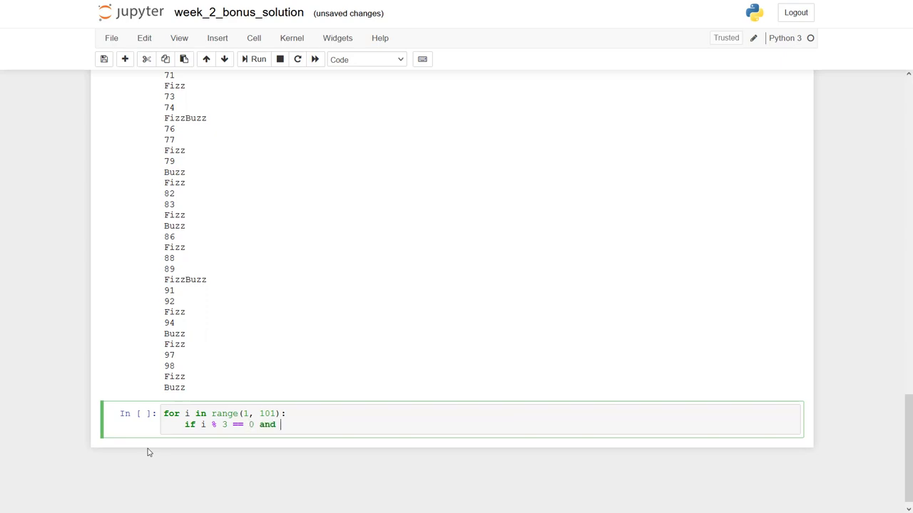
{"action": "type", "text": "i"}
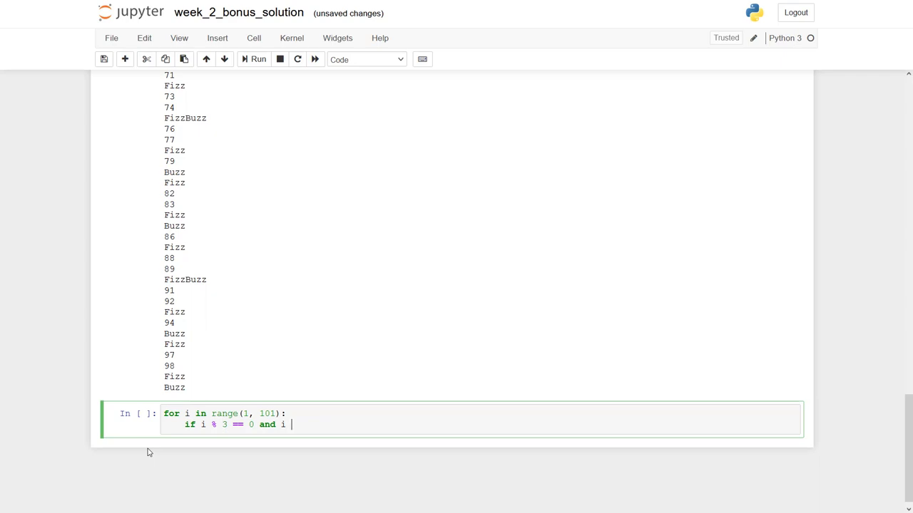
{"action": "type", "text": "% 5"}
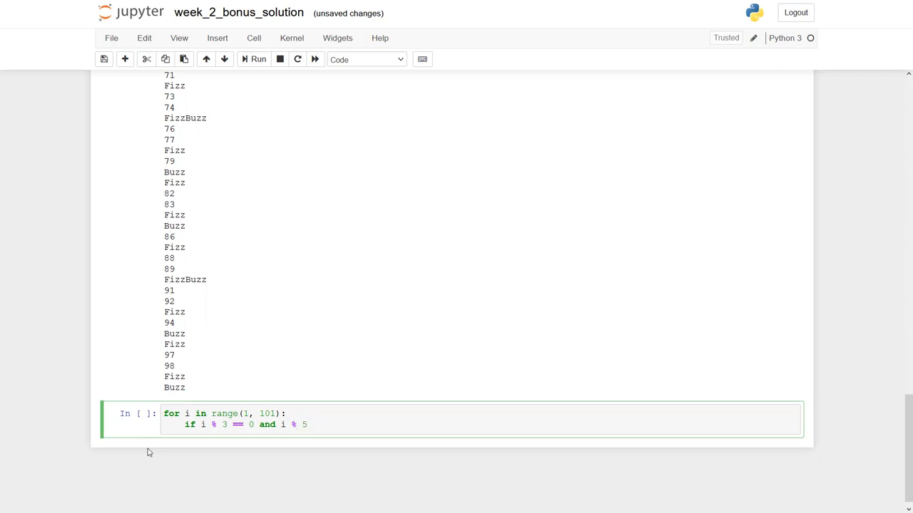
{"action": "type", "text": "== 0:"}
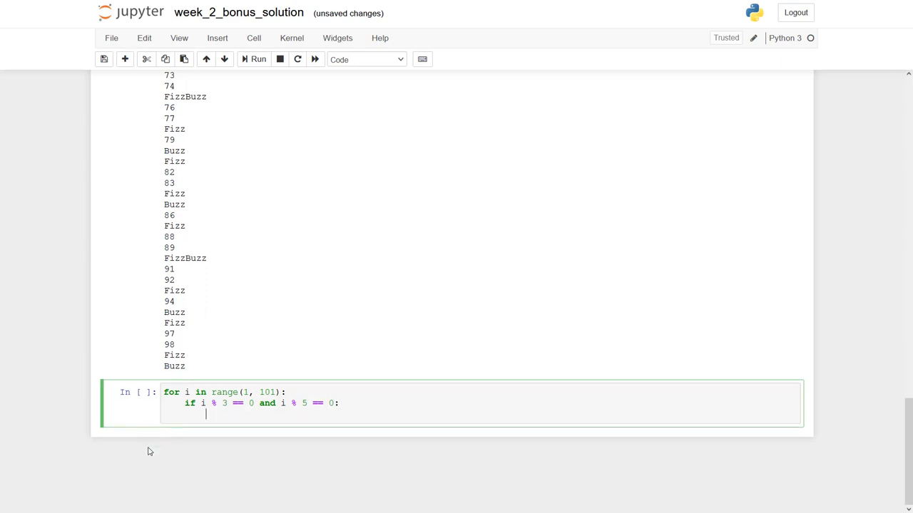
Step: Print "FizzBuzz" for that condition and the number otherwise, then run the cell
{"action": "type", "text": "print(\"F\")"}
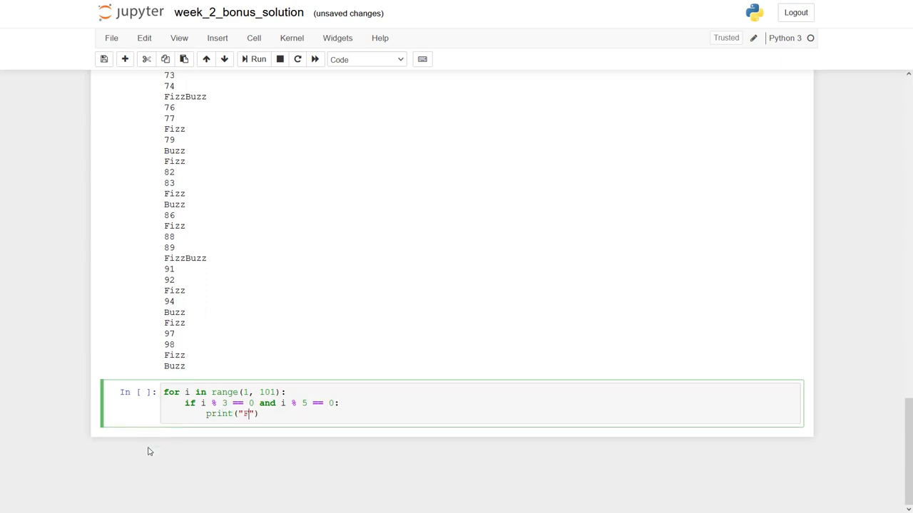
{"action": "type", "text": "izzBuzz"}
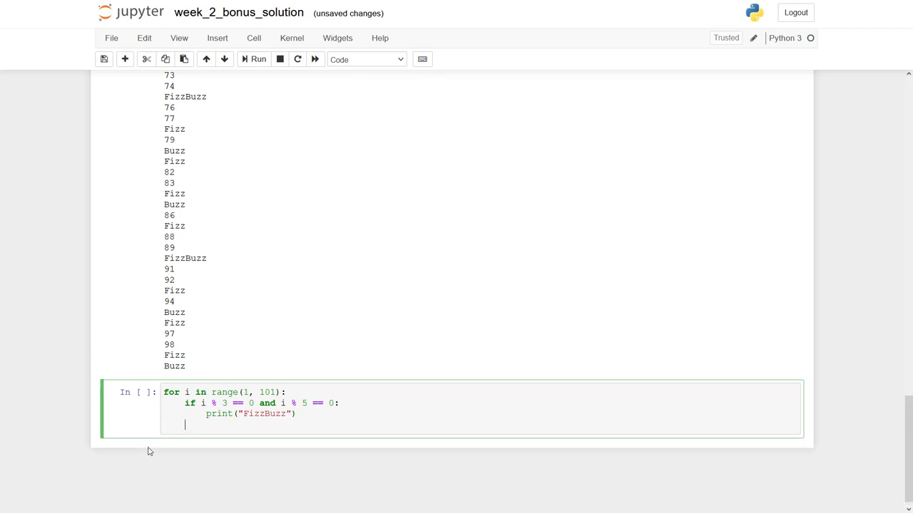
{"action": "type", "text": "else"}
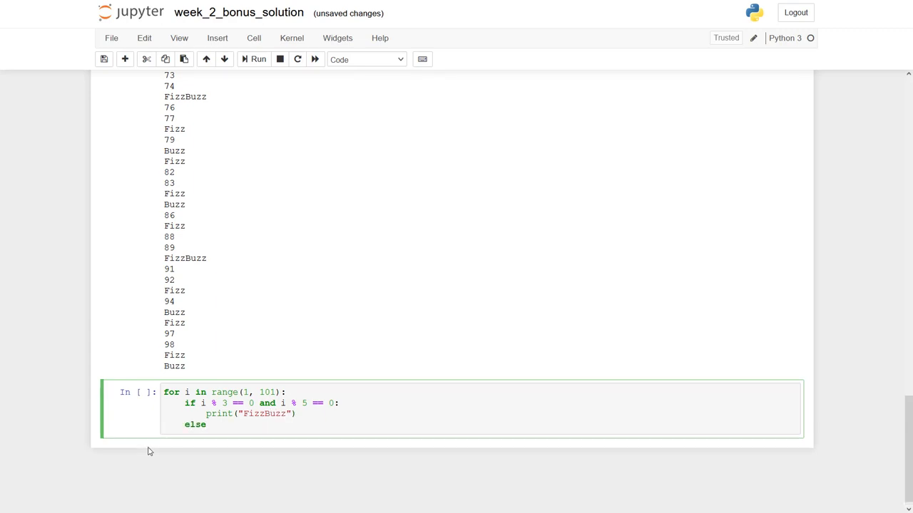
{"action": "type", "text": "print(i"}
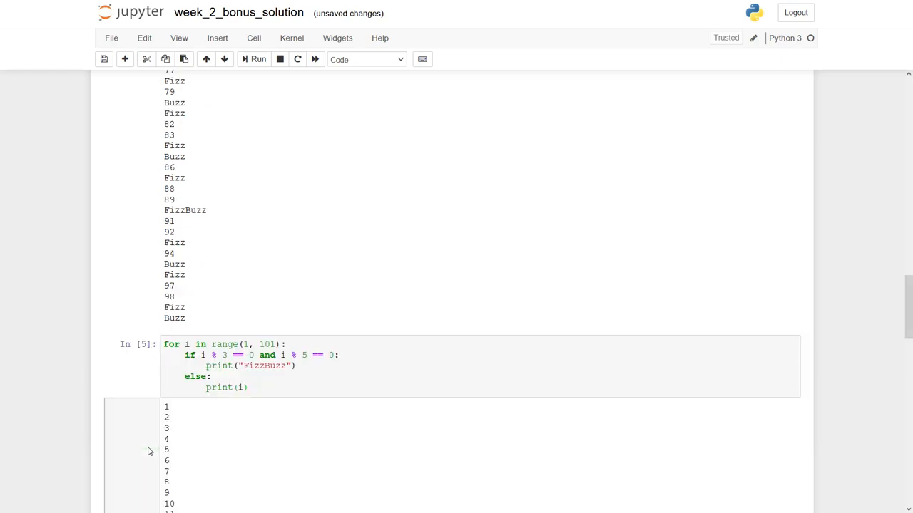
{"action": "scroll", "scroll_direction": "down", "scroll_amount": 3}
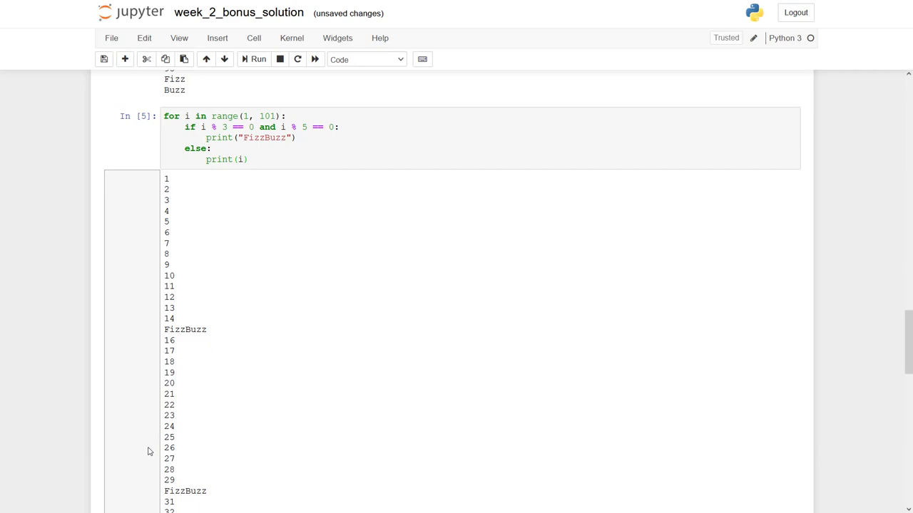
{"action": "scroll", "scroll_direction": "up", "scroll_amount": 3}
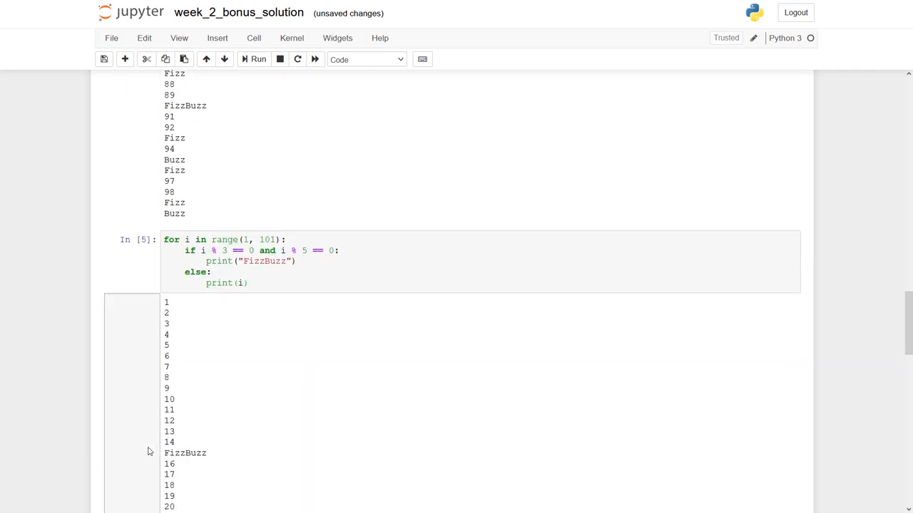
{"action": "left_click", "coordinate": [299, 261]}
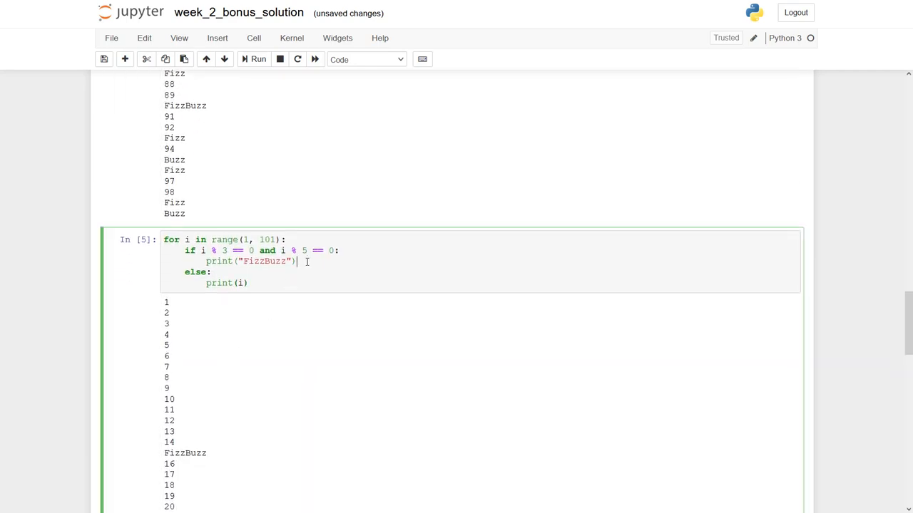
Step: Add an elif i % 3 == 0 branch printing "Fizz" after the FizzBuzz line
{"action": "type", "text": "el"}
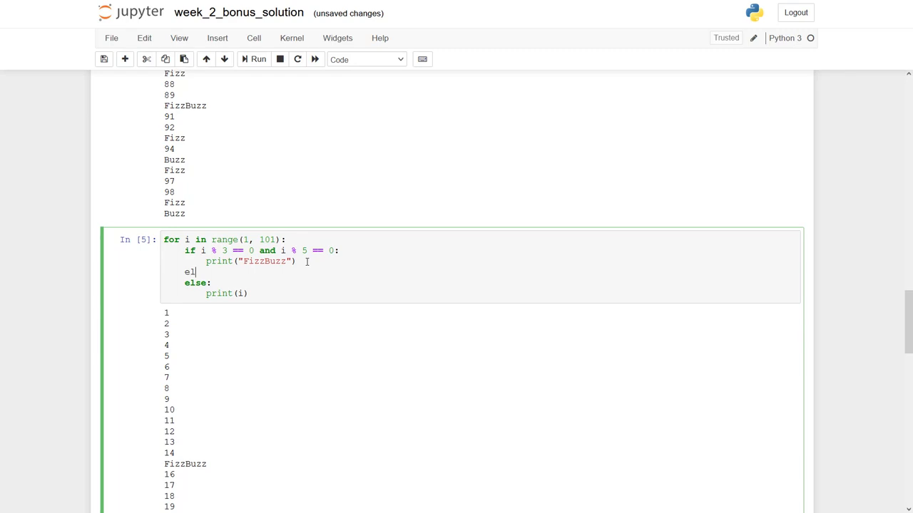
{"action": "type", "text": "if i"}
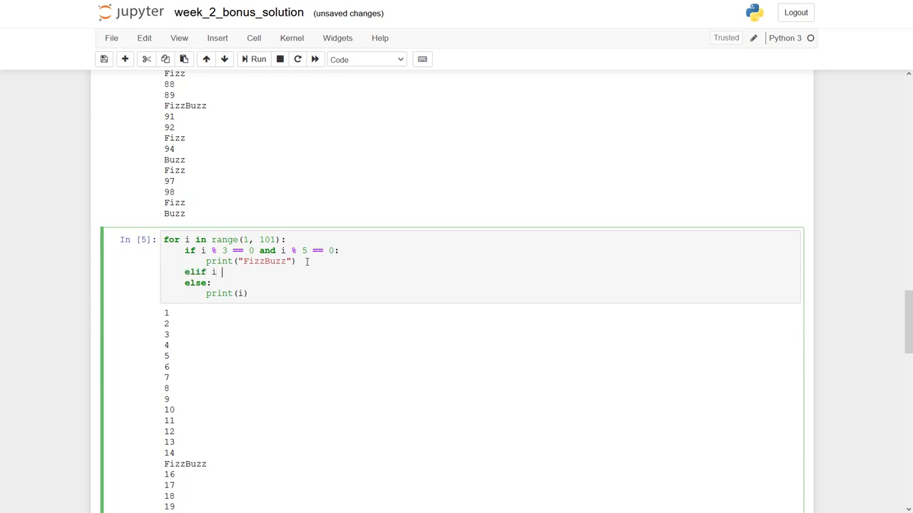
{"action": "type", "text": "% 3"}
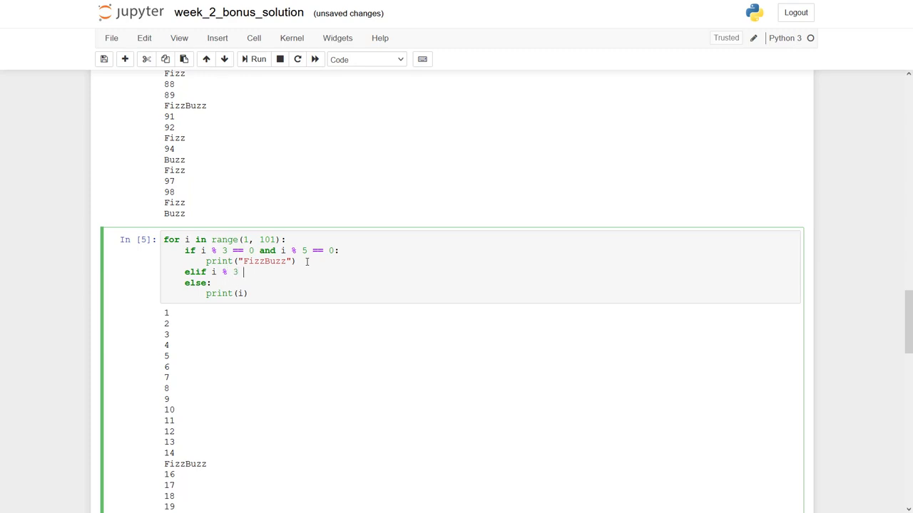
{"action": "type", "text": "== 0:"}
{"action": "type", "text": "print(\"Fizz"}
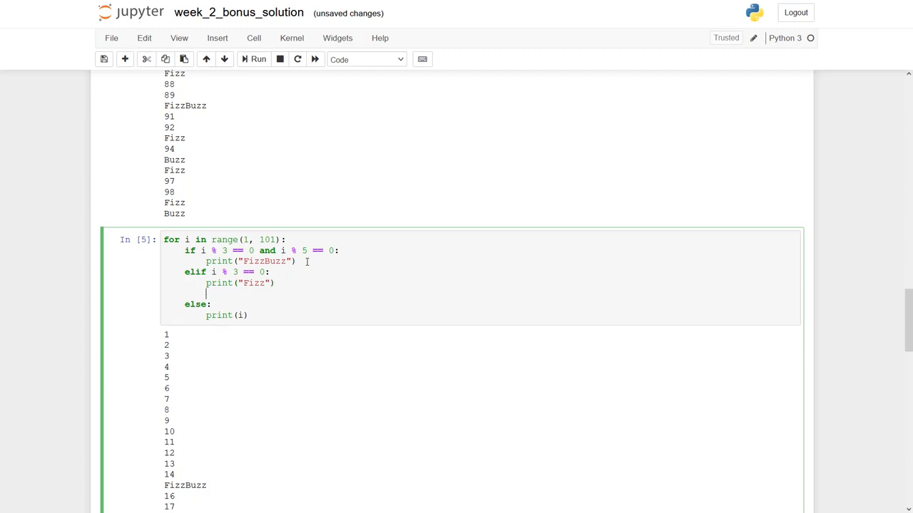
Step: Add an elif i % 5 == 0 branch printing "Buzz" and rerun the cell
{"action": "type", "text": "elif"}
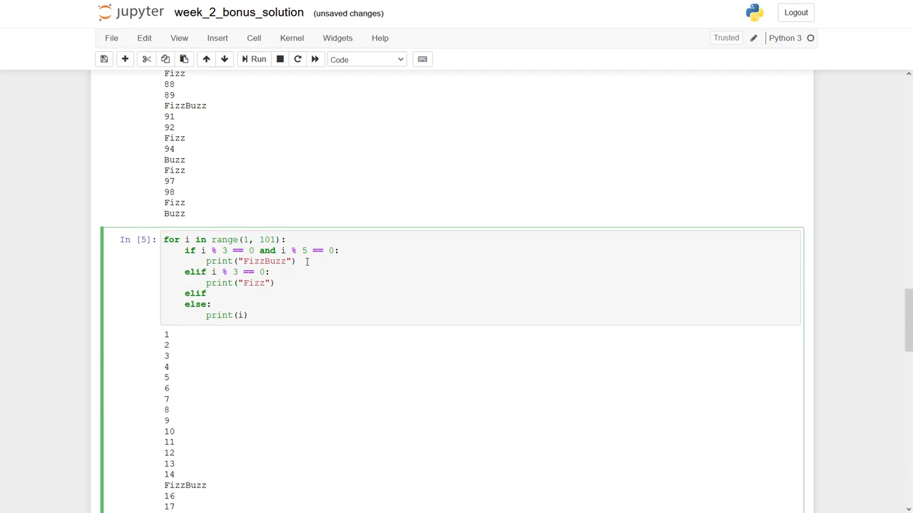
{"action": "type", "text": "i%"}
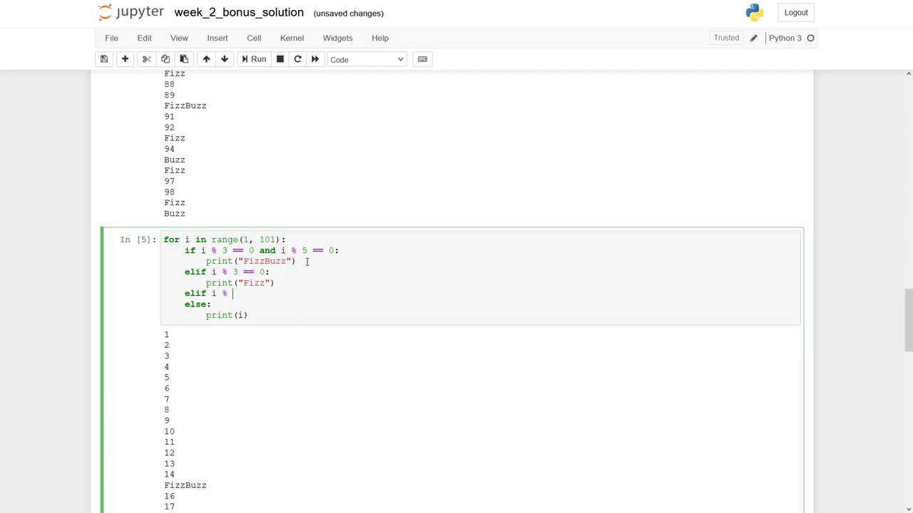
{"action": "type", "text": "5 ="}
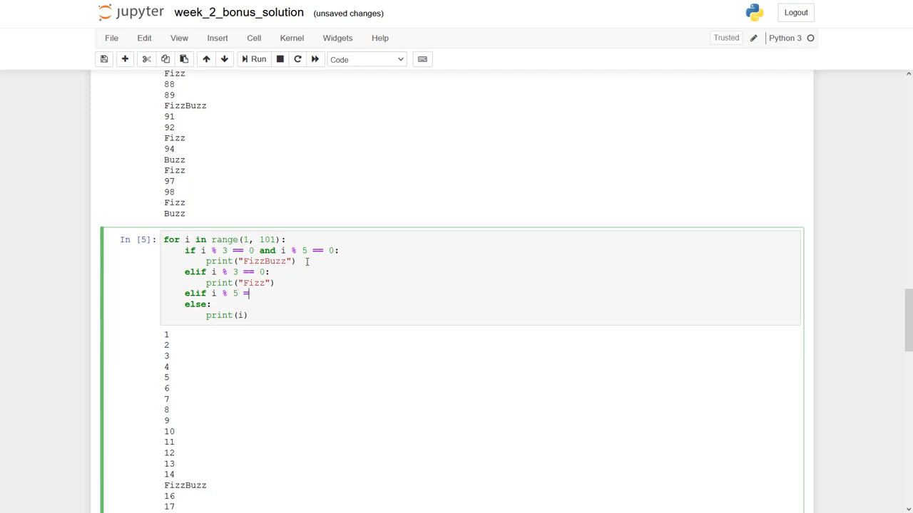
{"action": "type", "text": "= 0:"}
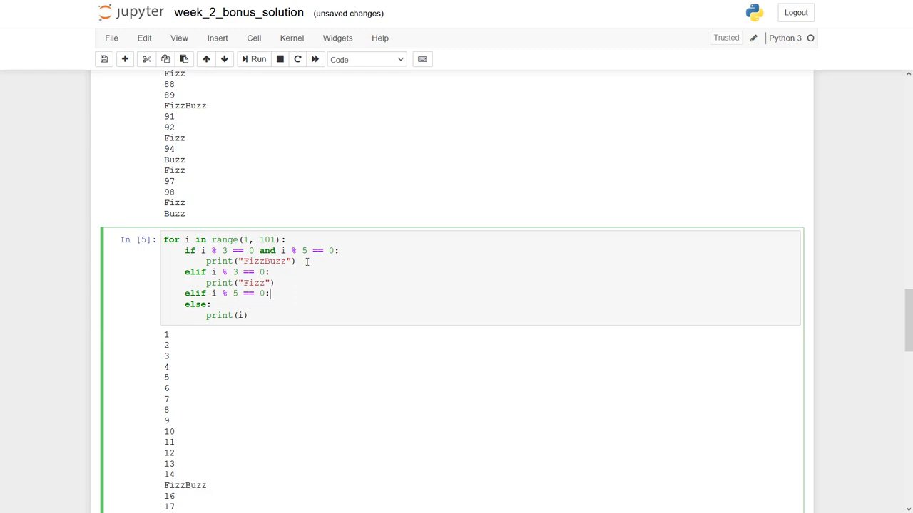
{"action": "type", "text": "print()"}
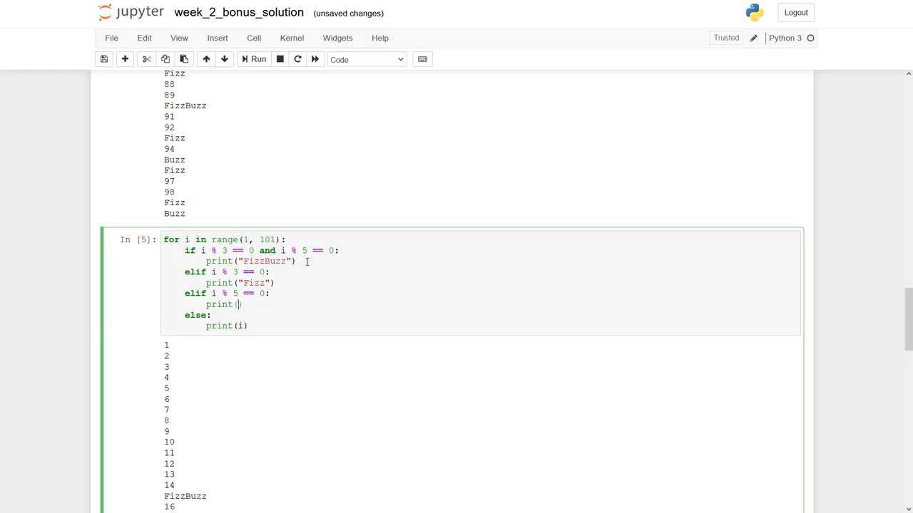
{"action": "type", "text": "\"Buzz\""}
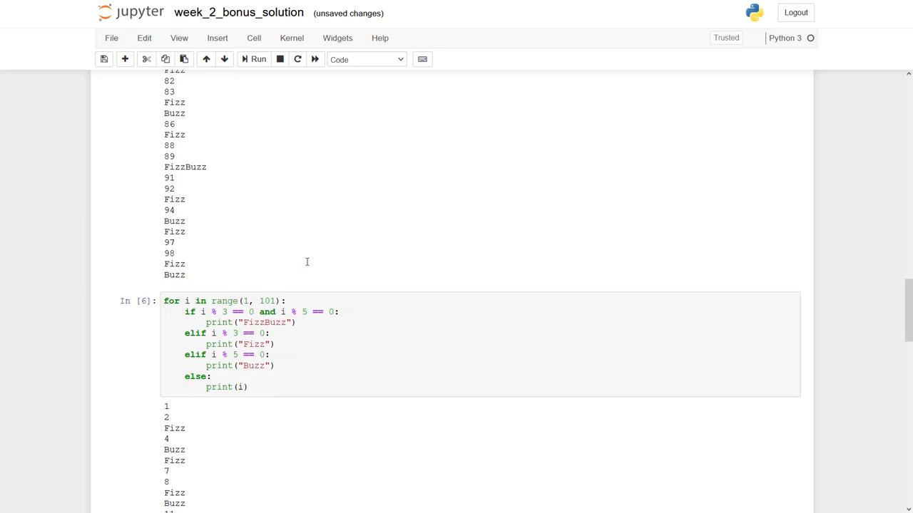
{"action": "scroll", "scroll_direction": "down", "scroll_amount": 3}
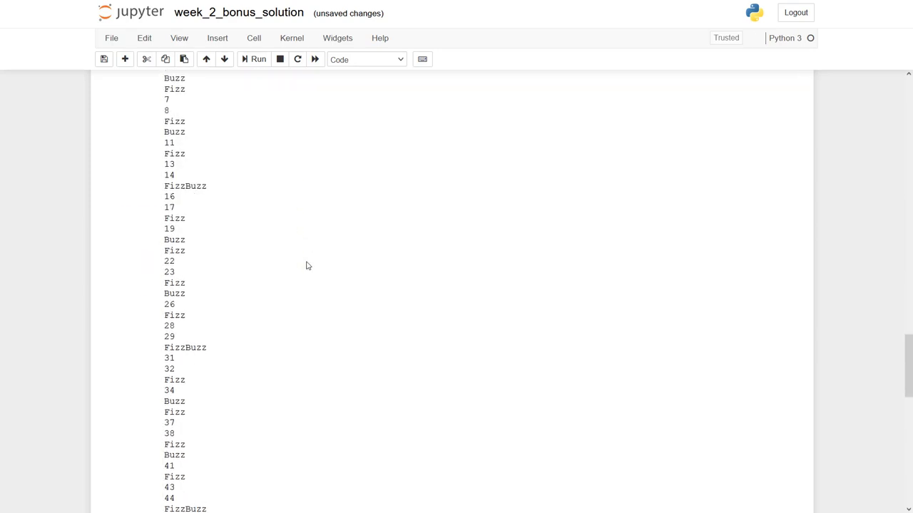
{"action": "scroll", "scroll_direction": "down", "scroll_amount": 3}
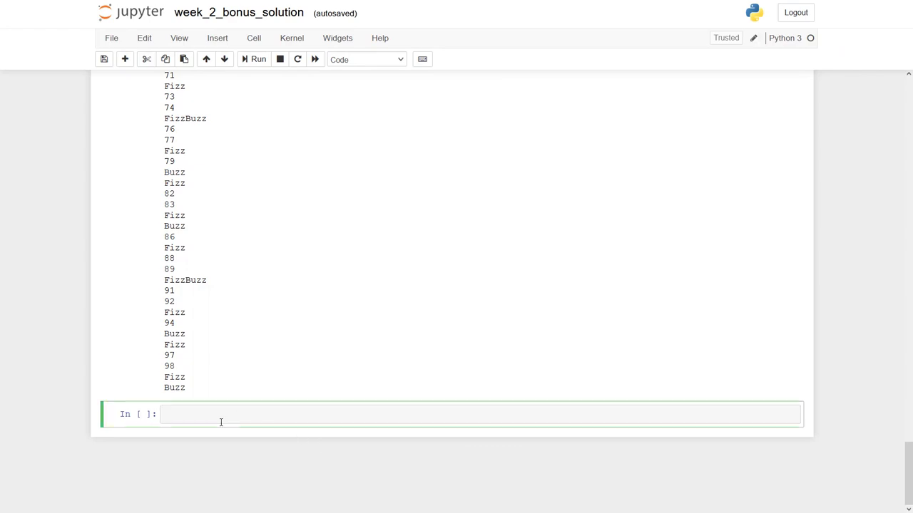
Step: Build fb = [i for i in range(1, 101)], loop over fb printing each i, and run it
{"action": "type", "text": "fb ="}
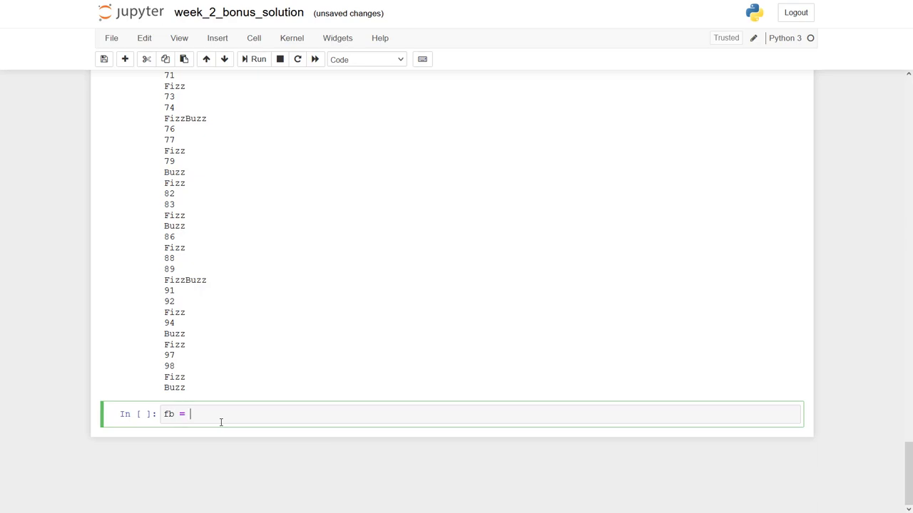
{"action": "type", "text": "[i]"}
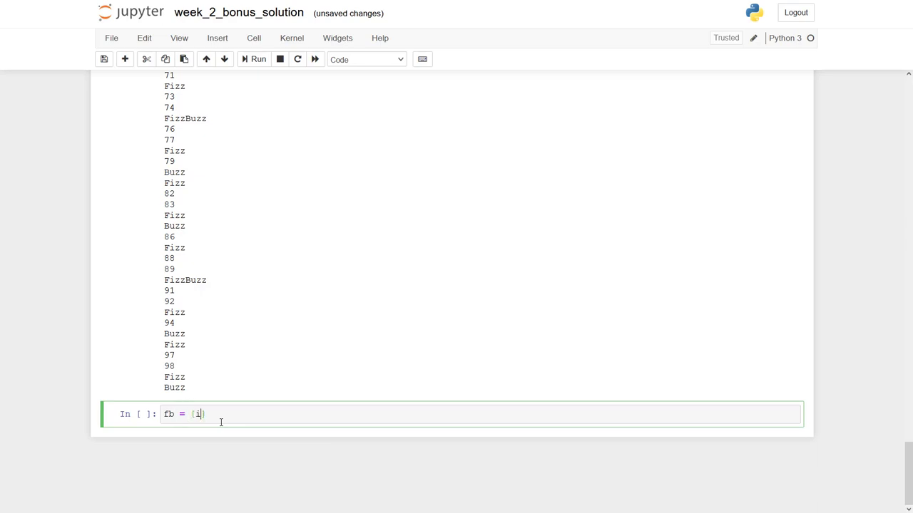
{"action": "type", "text": "for i in"}
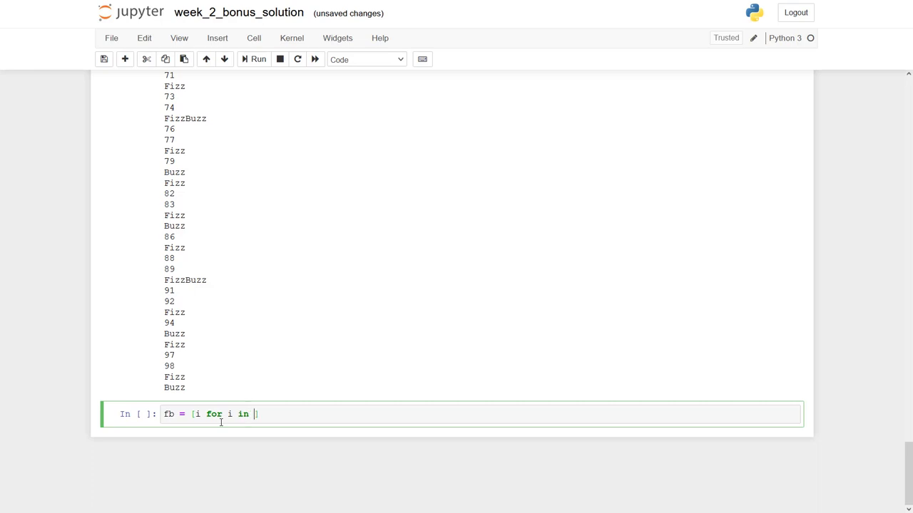
{"action": "type", "text": "range(1,"}
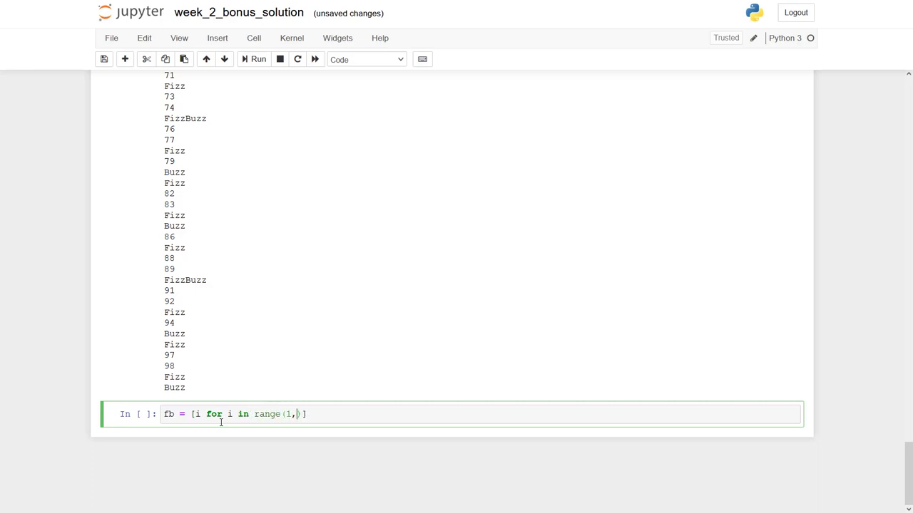
{"action": "type", "text": "101"}
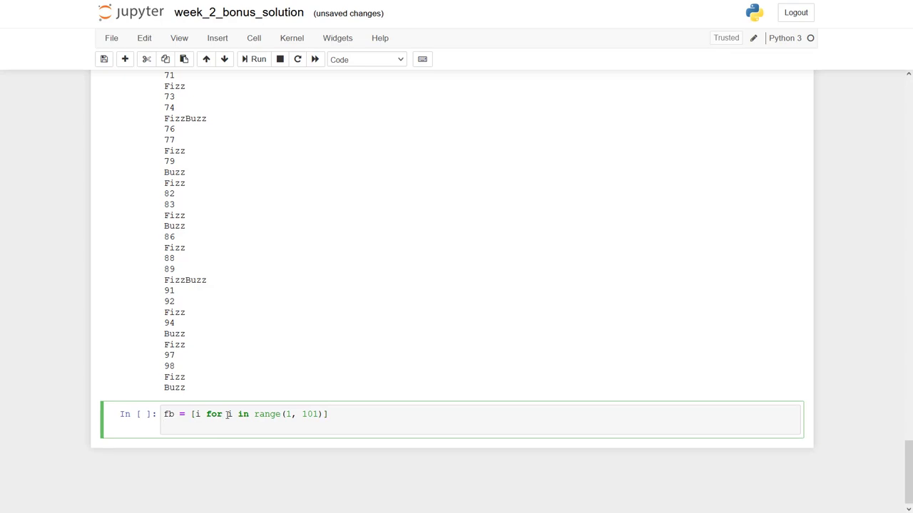
{"action": "type", "text": "for i"}
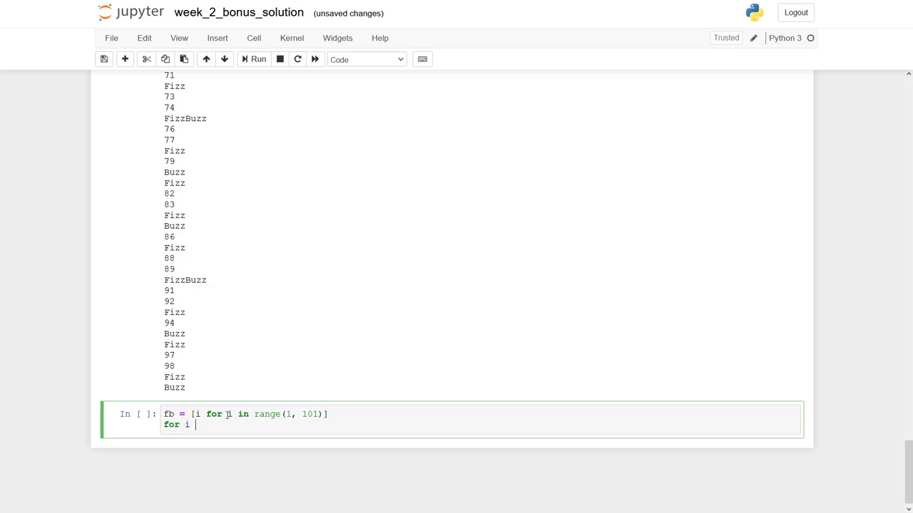
{"action": "type", "text": "in fb"}
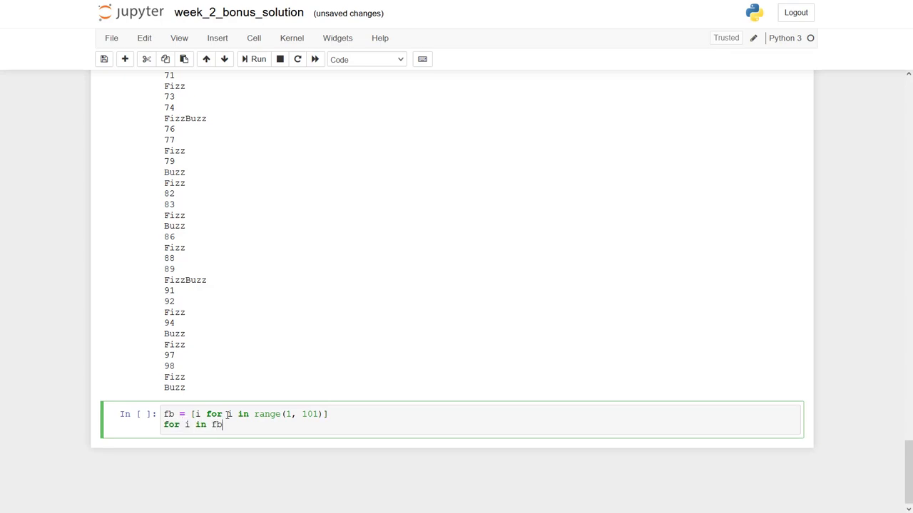
{"action": "type", "text": "print(i)"}
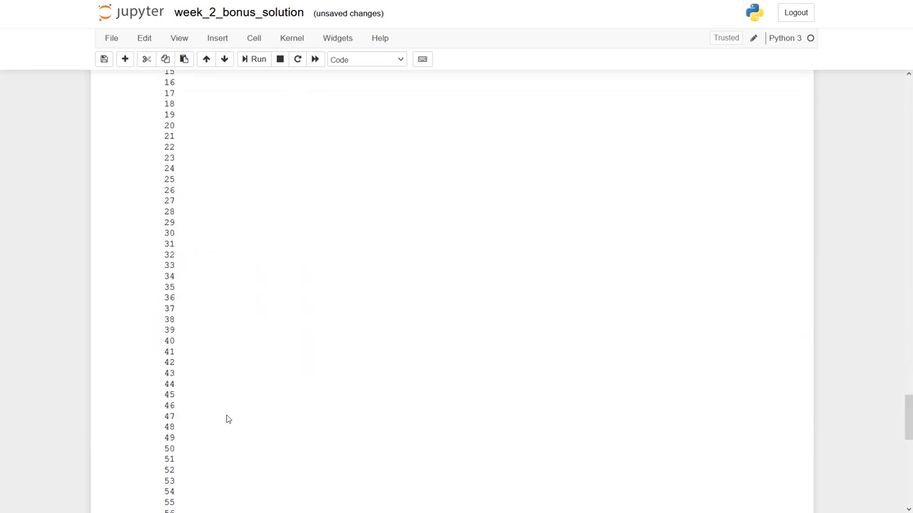
{"action": "scroll", "scroll_direction": "down", "scroll_amount": 3}
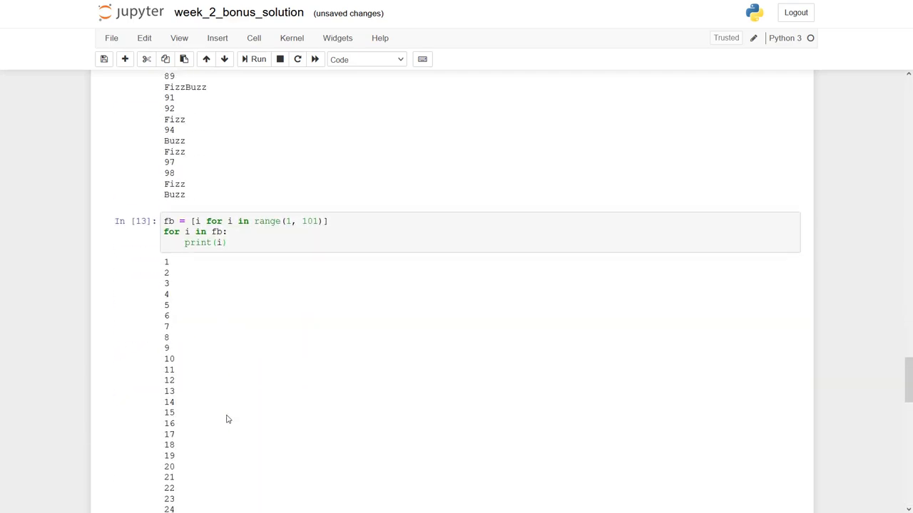
{"action": "mouse_move", "coordinate": [229, 260]}
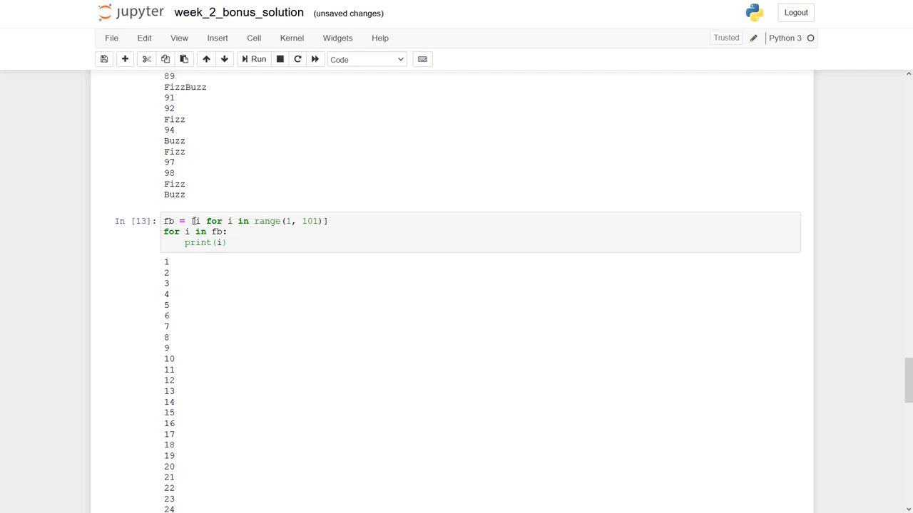
Step: Make the comprehension yield "FizzBuzz" if i % 3 == 0 and i % 5 == 0 else i, and rerun
{"action": "left_click", "coordinate": [196, 222]}
{"action": "type", "text": "\""}
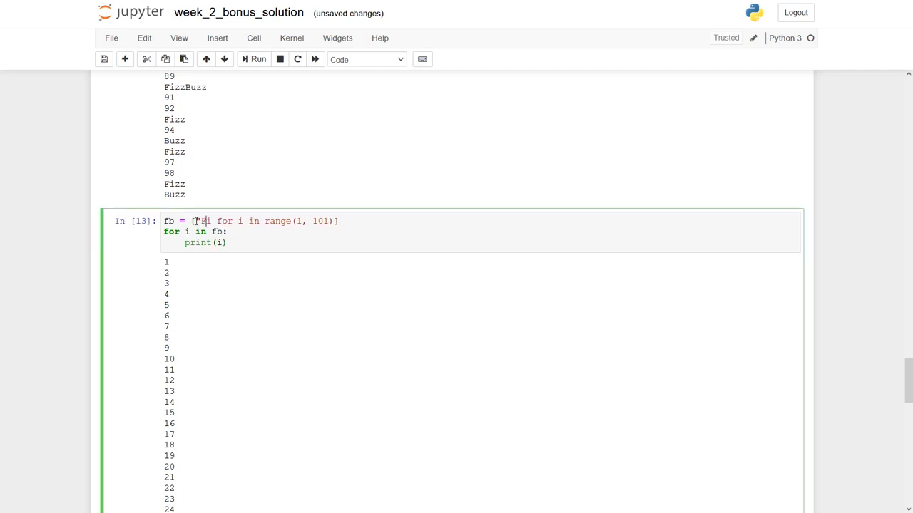
{"action": "type", "text": "FizzBuzz\" if"}
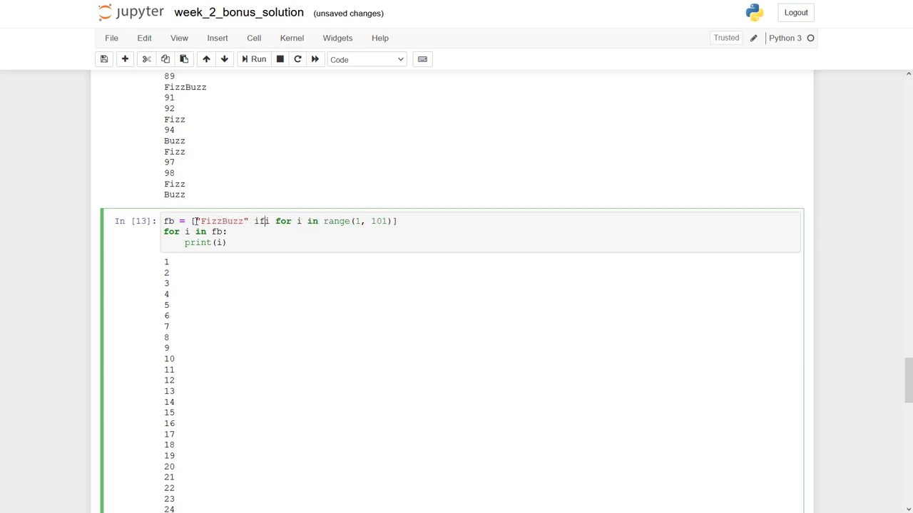
{"action": "left_click", "coordinate": [263, 221]}
{"action": "type", "text": " i"}
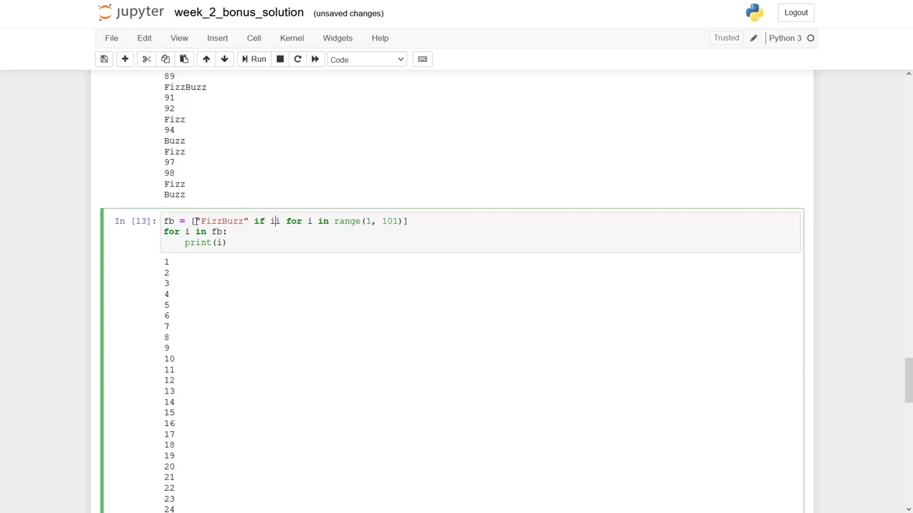
{"action": "type", "text": "% 3 =="}
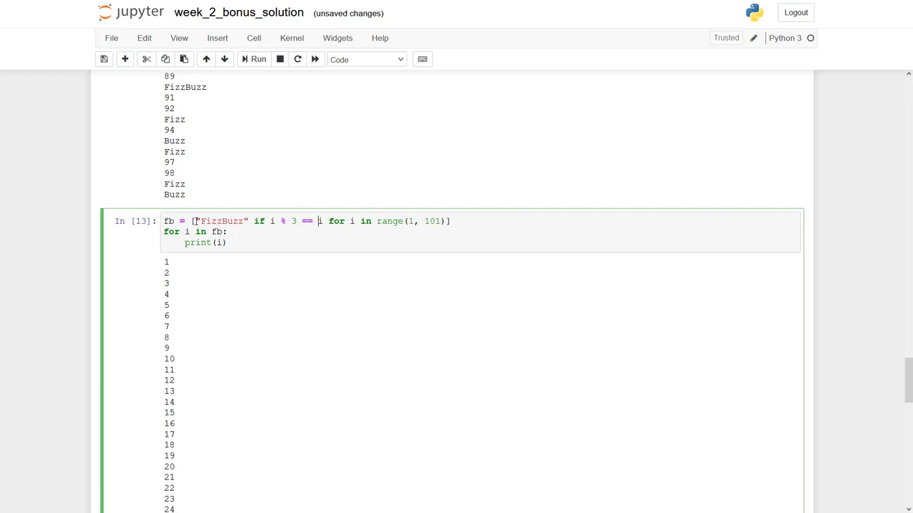
{"action": "type", "text": "0 and i"}
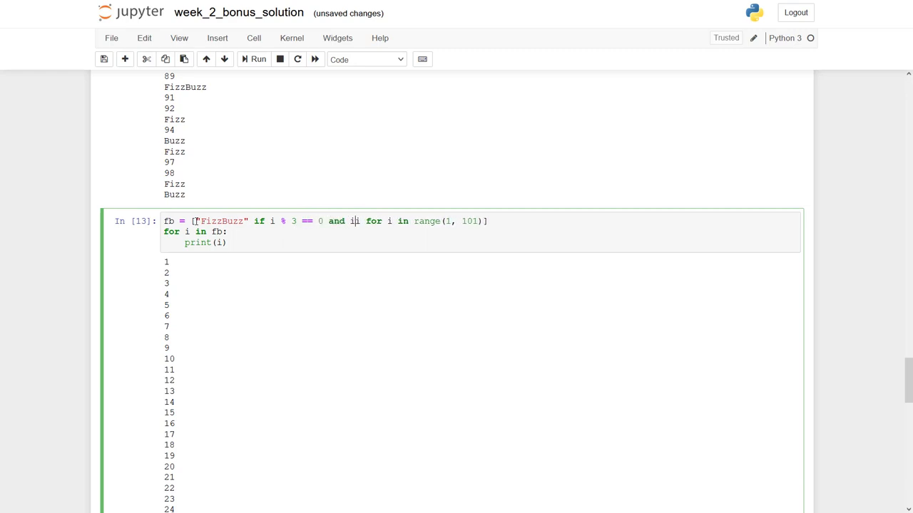
{"action": "type", "text": "% 5"}
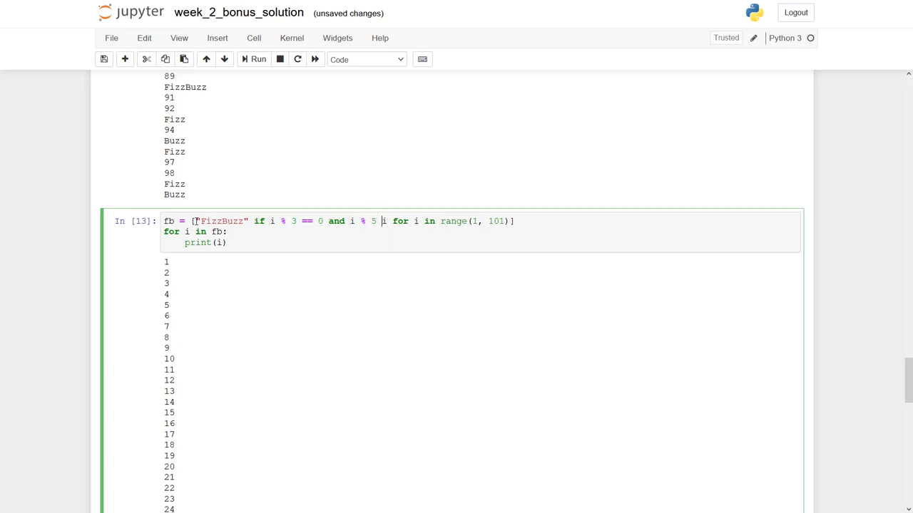
{"action": "type", "text": "== 0 else"}
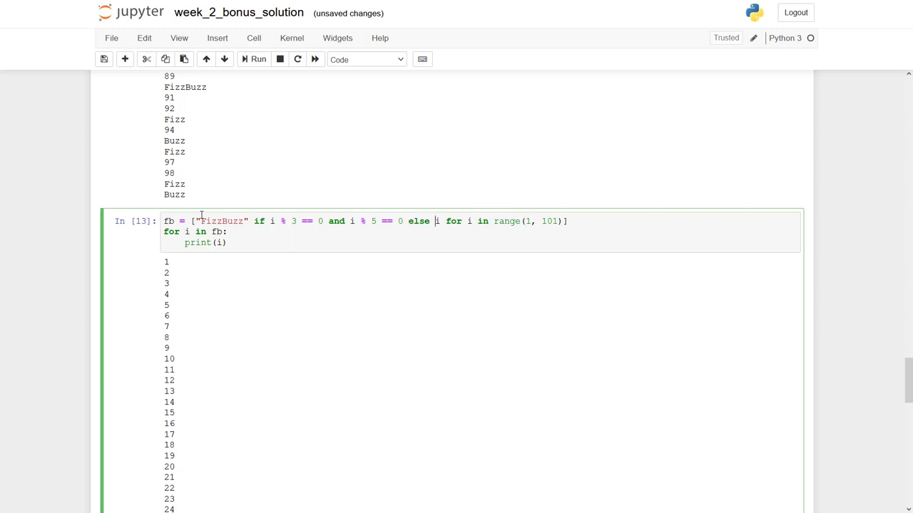
{"action": "left_click", "coordinate": [258, 60]}
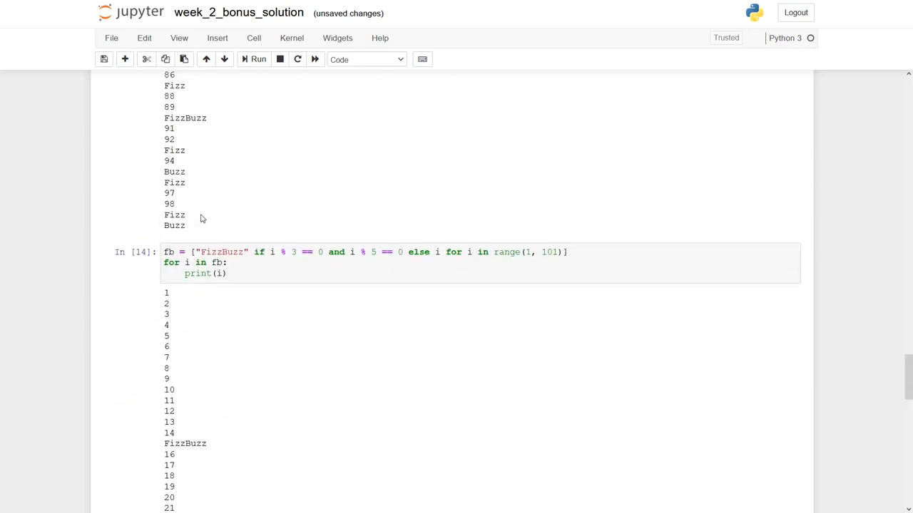
Step: Move the comprehension's else clause onto its own second line
{"action": "scroll", "scroll_direction": "down", "scroll_amount": 3}
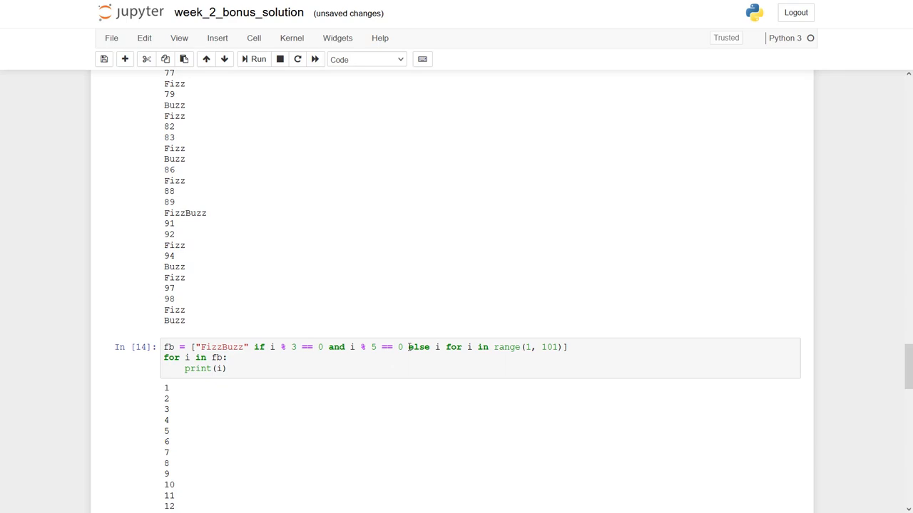
{"action": "left_click", "coordinate": [408, 348]}
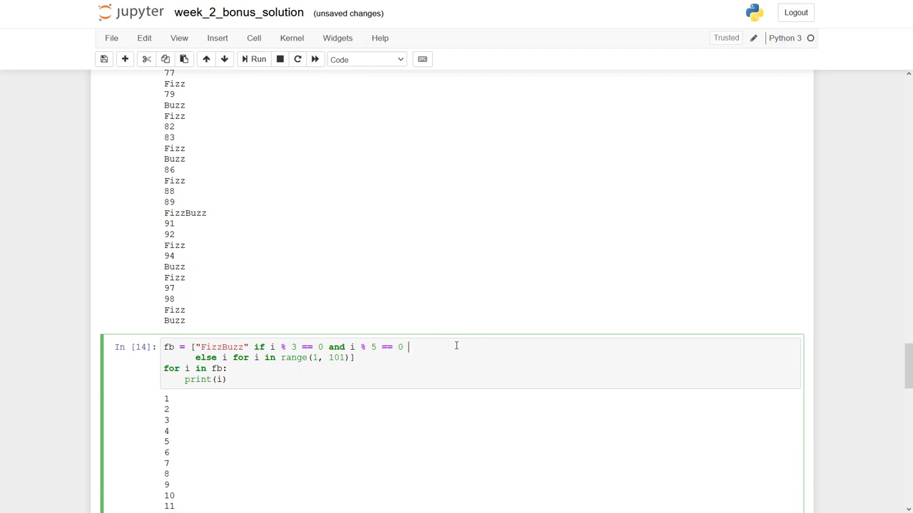
Step: Continue the comprehension with else and a "Fizz" if i % 3 == 0 line
{"action": "type", "text": "else"}
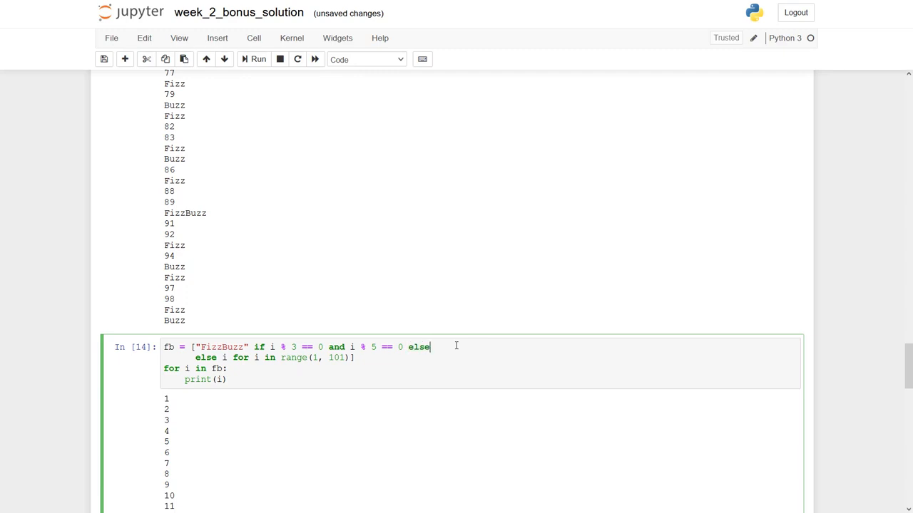
{"action": "key", "text": "enter"}
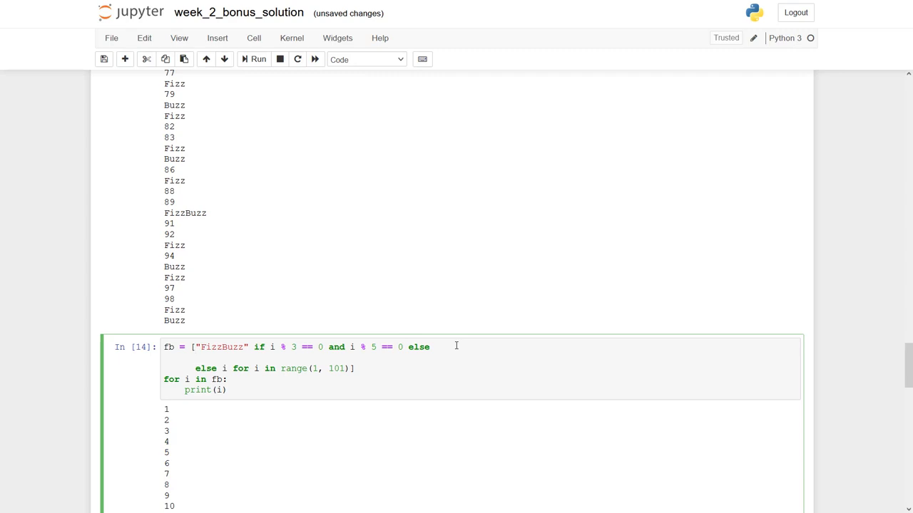
{"action": "type", "text": "\"Fi"}
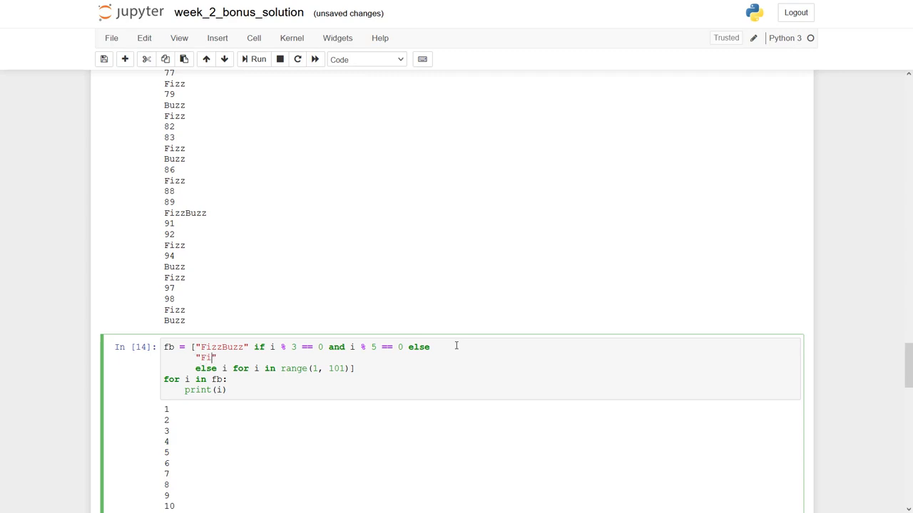
{"action": "type", "text": "zz"}
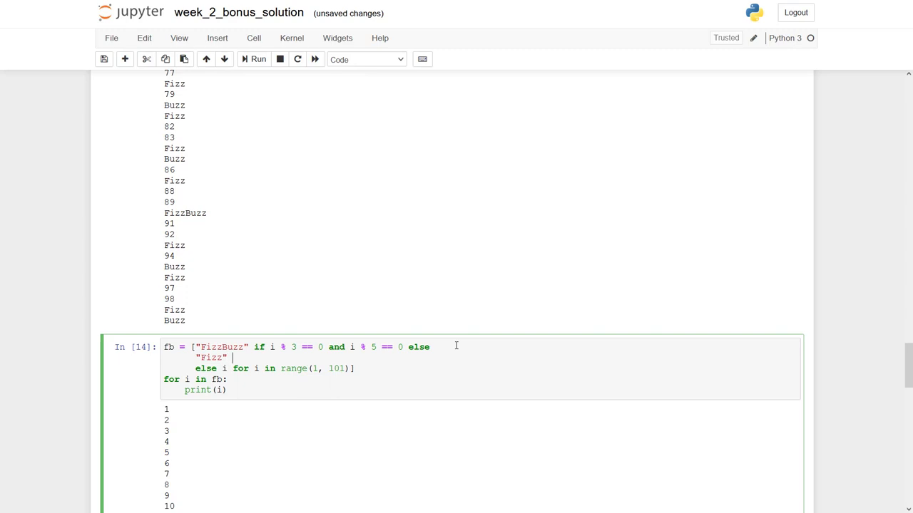
{"action": "type", "text": "if i"}
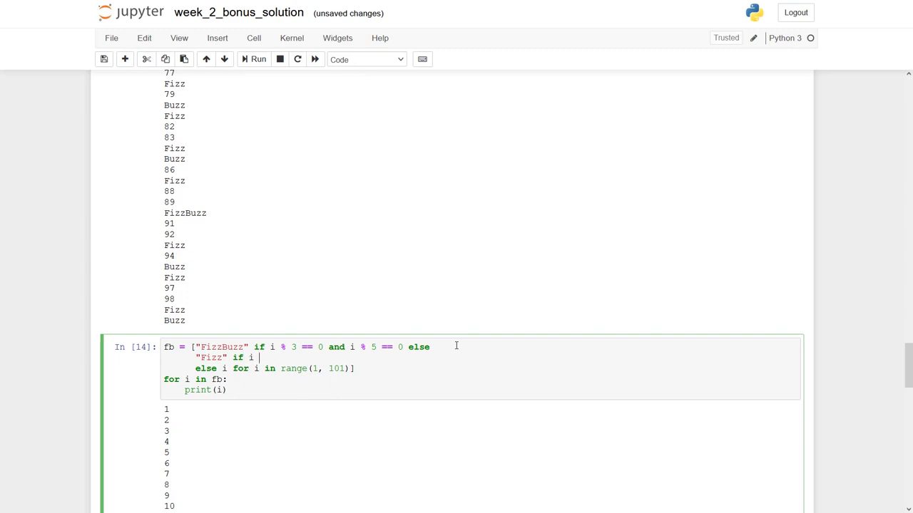
{"action": "type", "text": "% 3 =="}
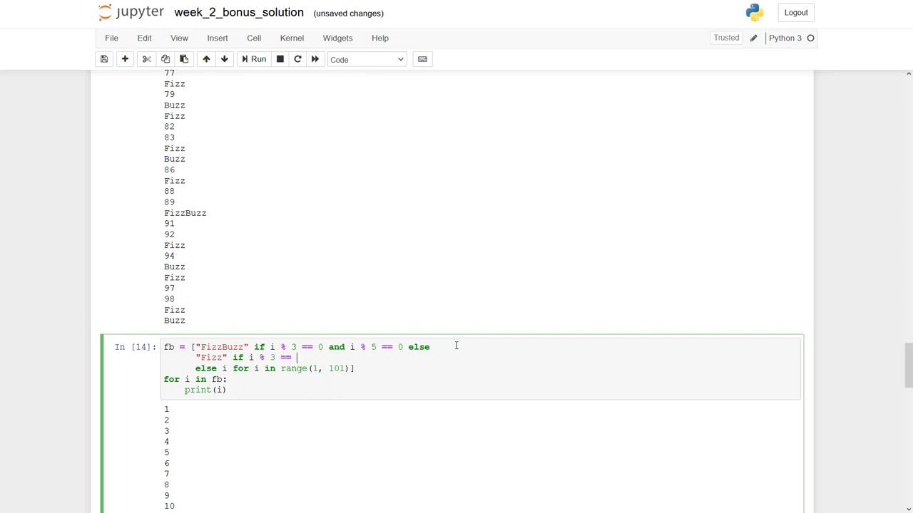
{"action": "type", "text": "0"}
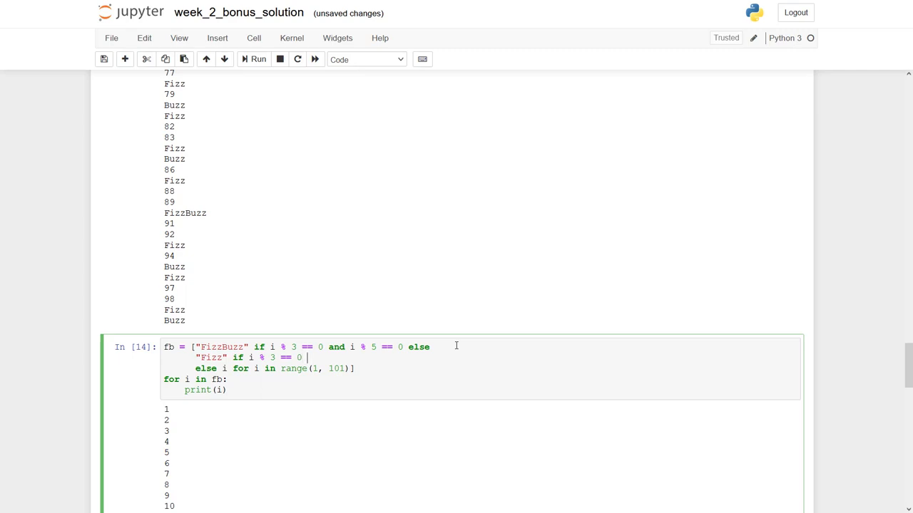
Step: Add the "Buzz" if i % 5 == 0 line, fixing a stray if typed inside the string
{"action": "key", "text": "enter"}
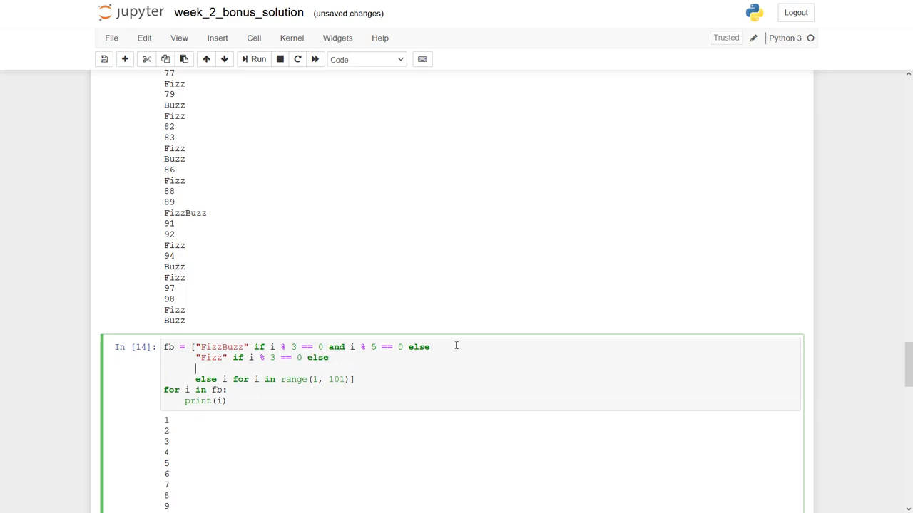
{"action": "type", "text": "\"Buzz \""}
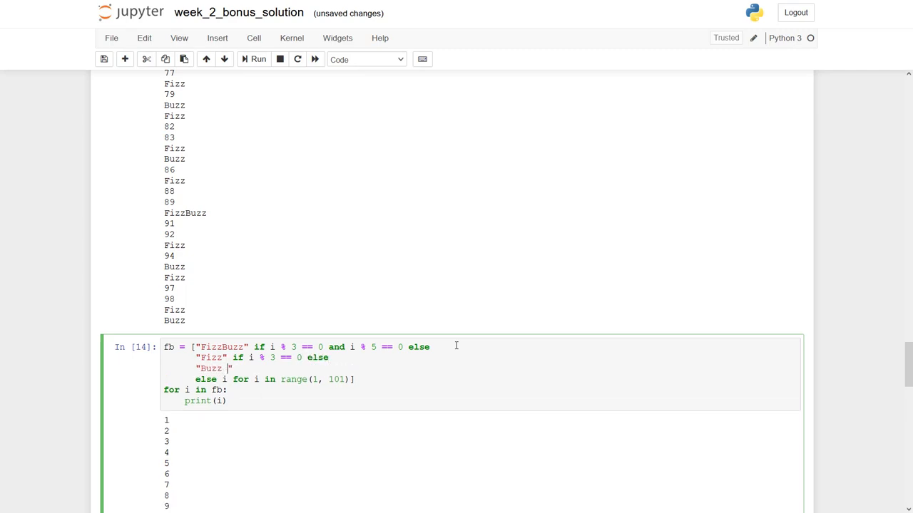
{"action": "type", "text": "if"}
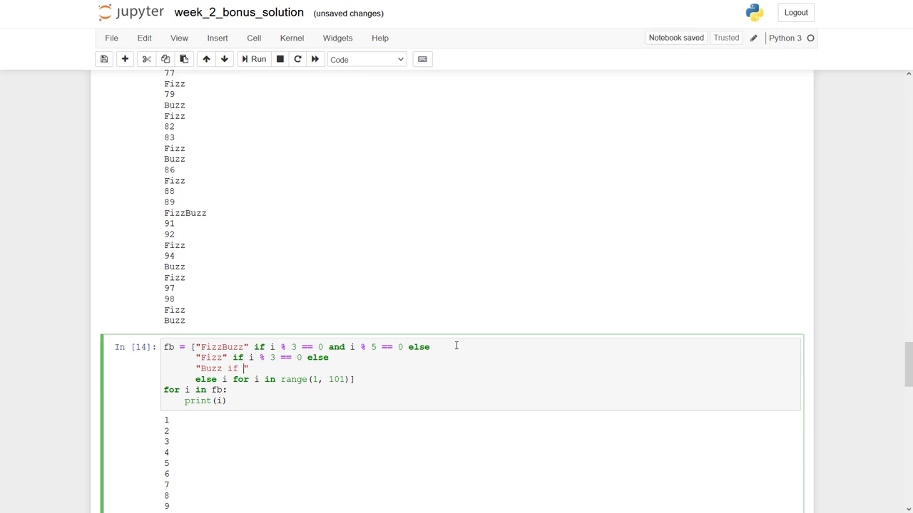
{"action": "key", "text": "Backspace"}
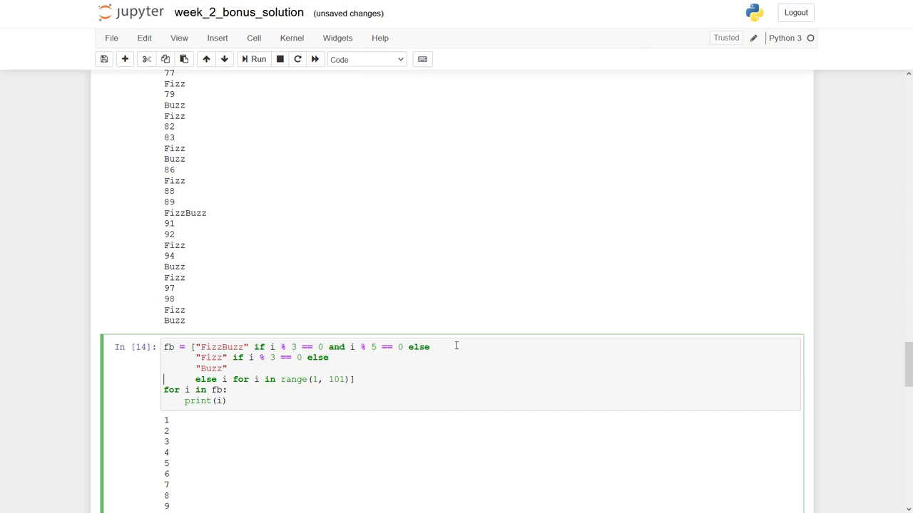
{"action": "type", "text": "if i"}
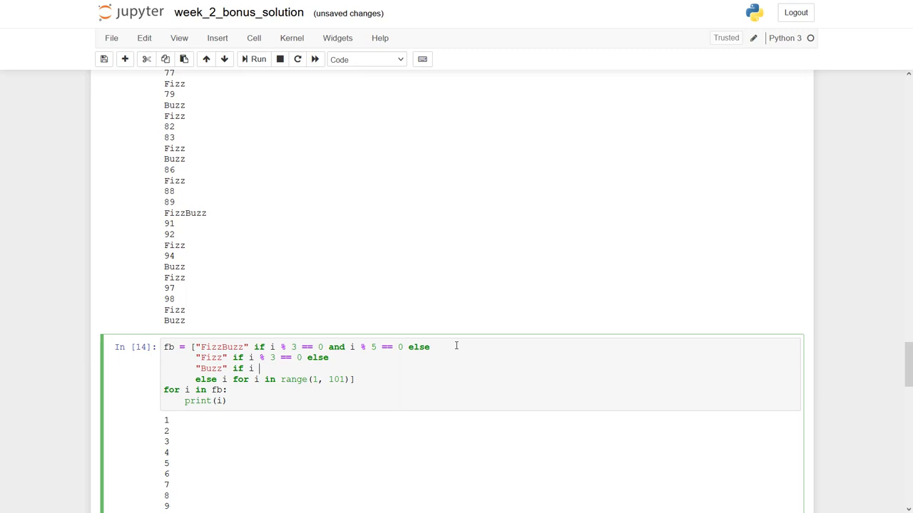
{"action": "type", "text": "% 5"}
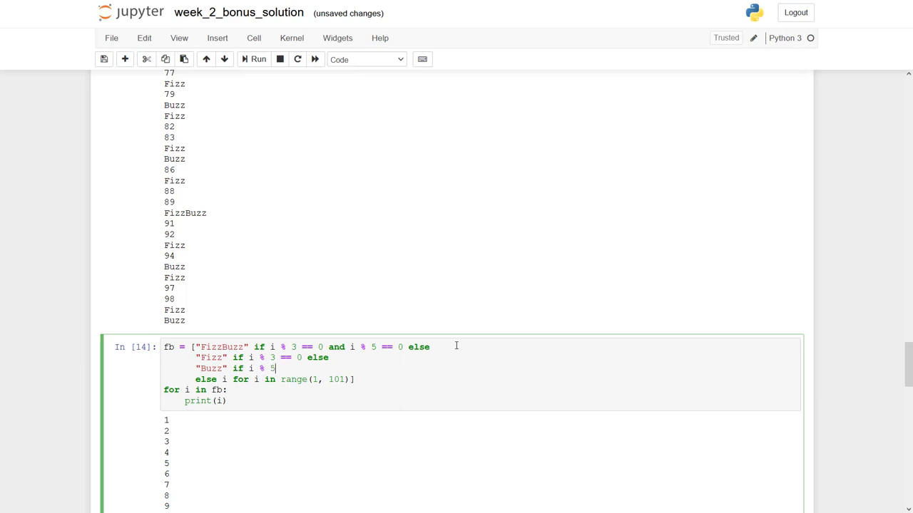
{"action": "type", "text": "=="}
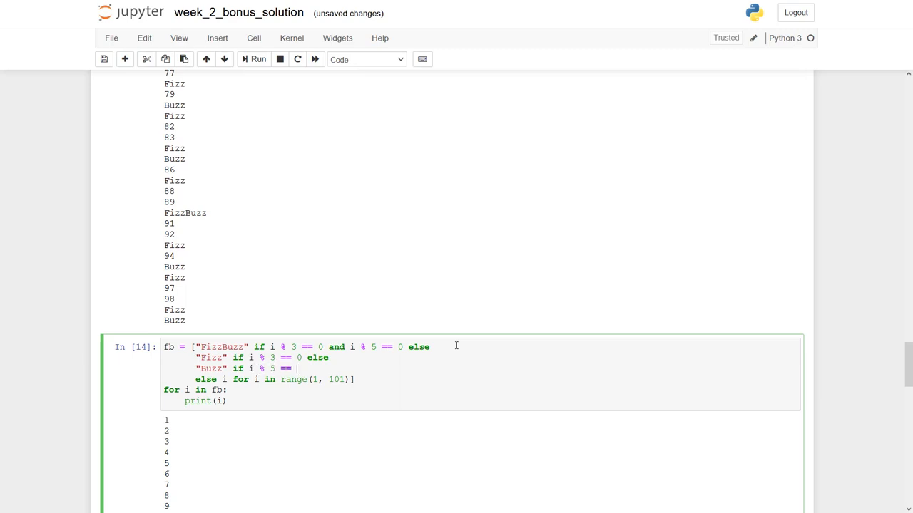
{"action": "type", "text": "0 else"}
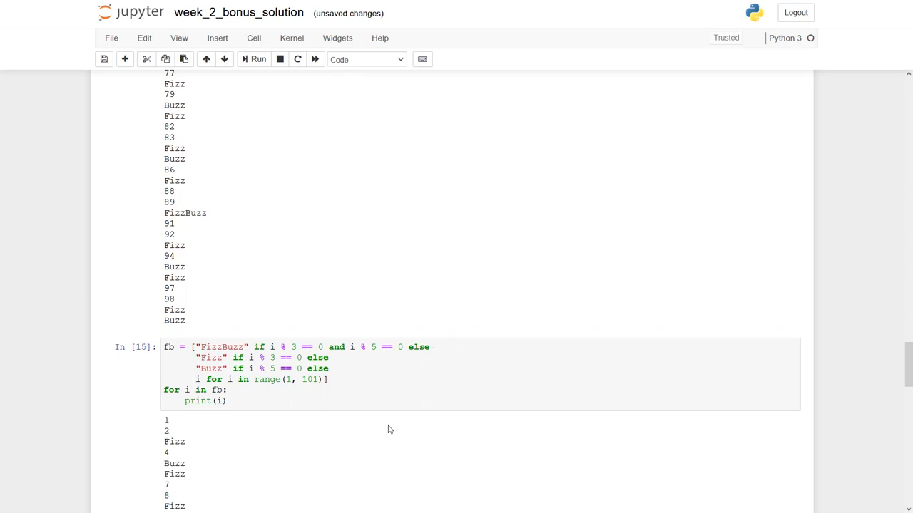
Step: Scroll through the rerun output to confirm Fizz, Buzz and FizzBuzz at 15 appear correctly
{"action": "scroll", "scroll_direction": "down", "scroll_amount": 3}
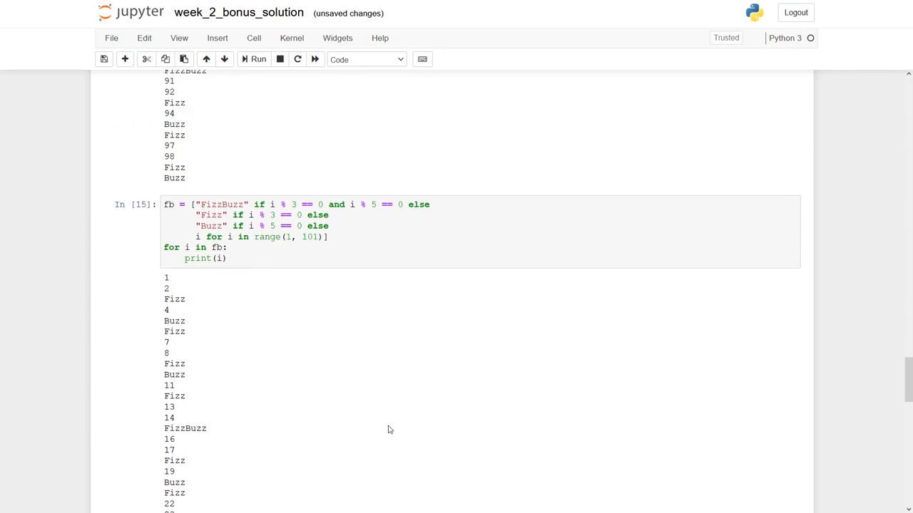
{"action": "scroll", "scroll_direction": "down", "scroll_amount": 3}
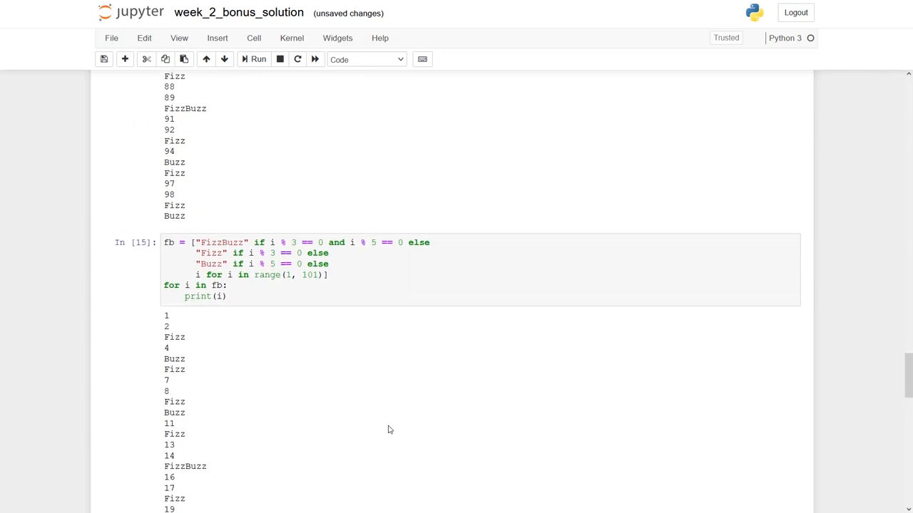